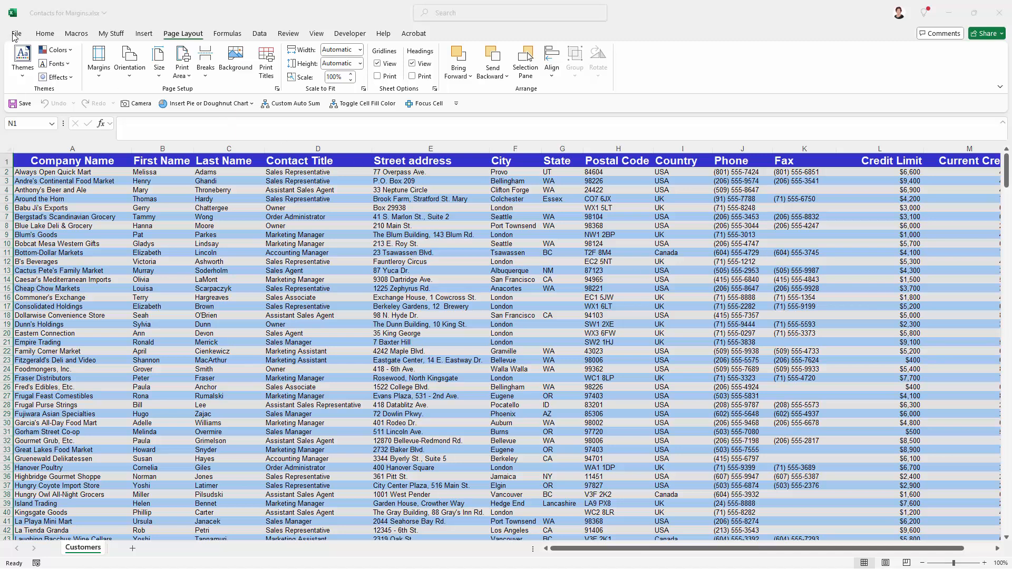
# - Show the File > Print preview of the Customers contact list, 39 landscape pages
pyautogui.click(15, 33)
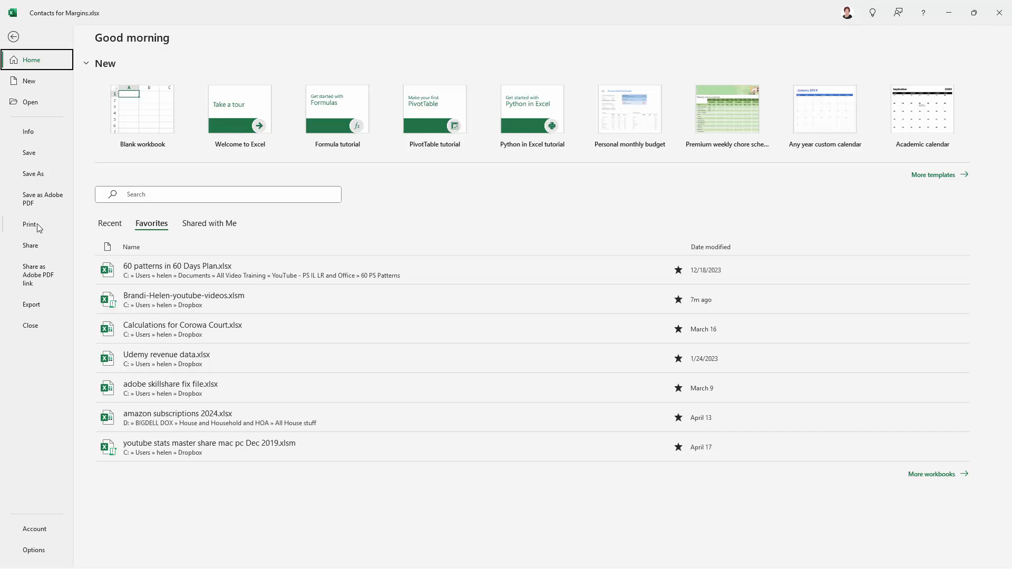
pyautogui.click(29, 225)
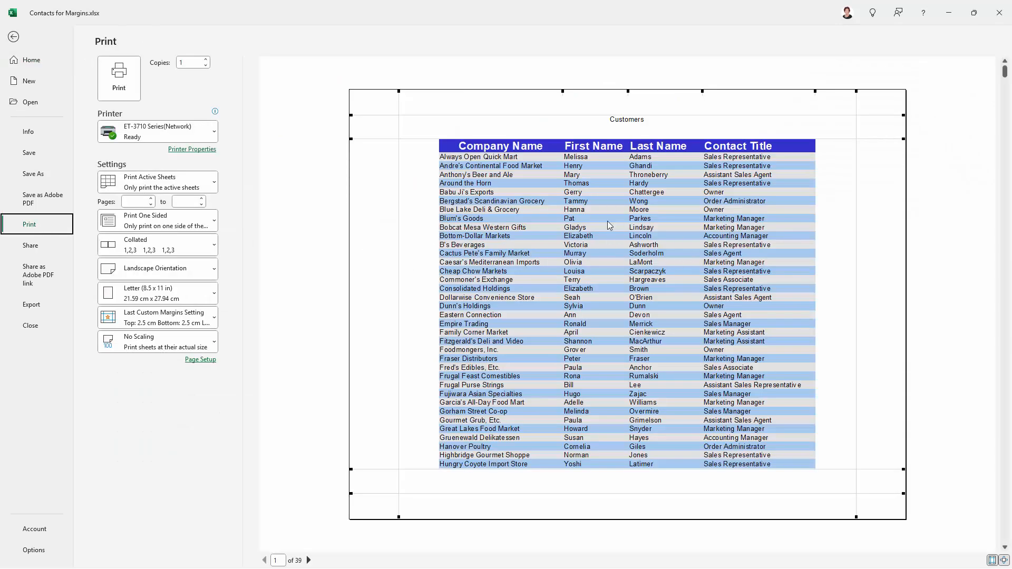
pyautogui.moveTo(559, 217)
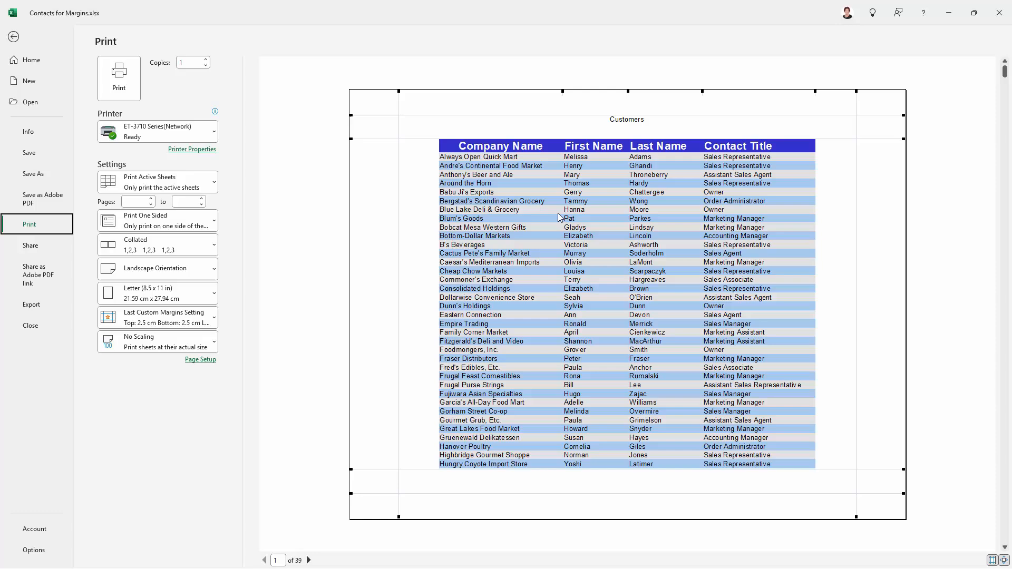
pyautogui.moveTo(13, 37)
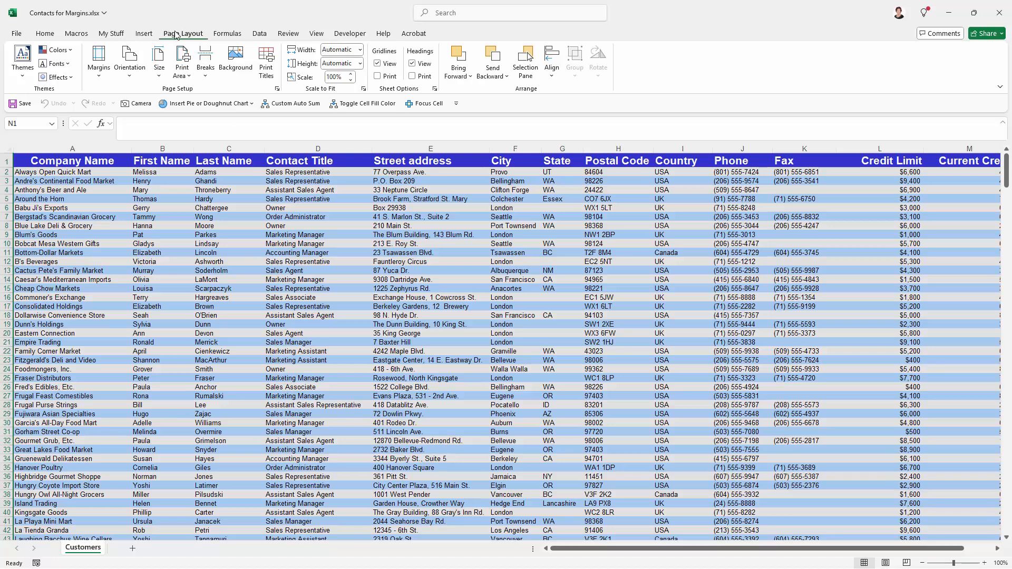
pyautogui.moveTo(98, 58)
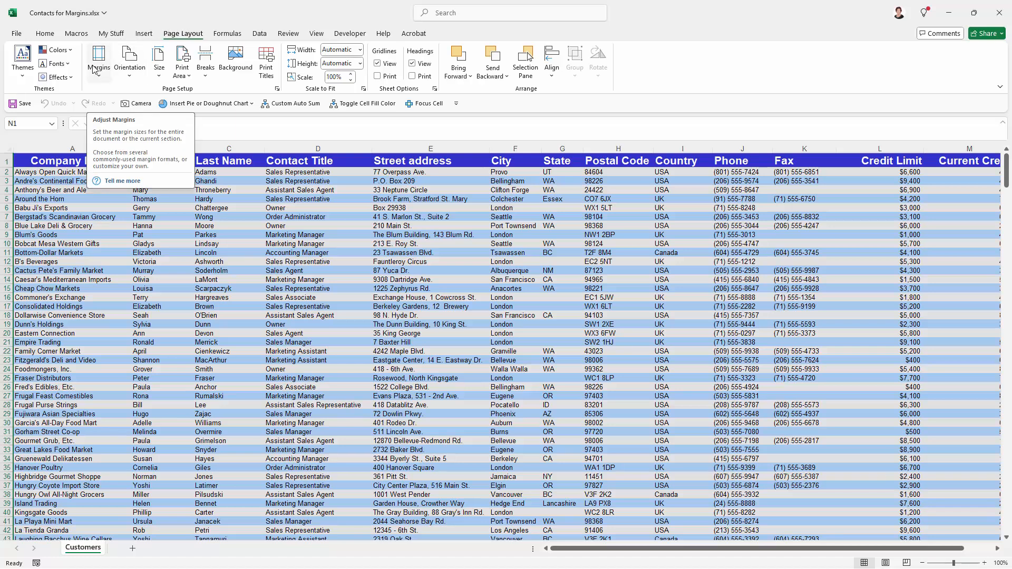
# - Choose Custom Margins from the Margins presets to reach Page Setup (all 2.5 cm)
pyautogui.click(98, 61)
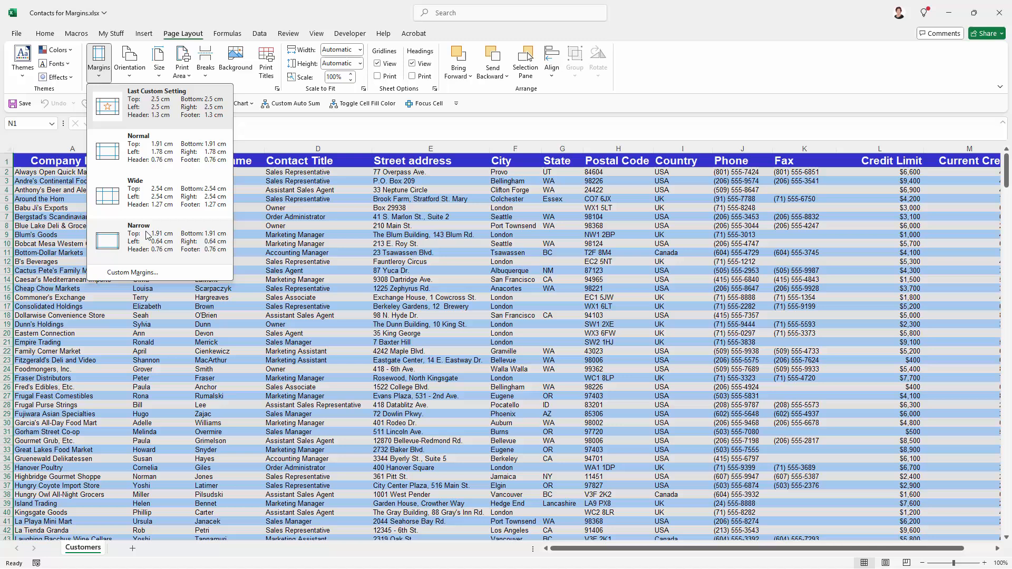
pyautogui.moveTo(133, 272)
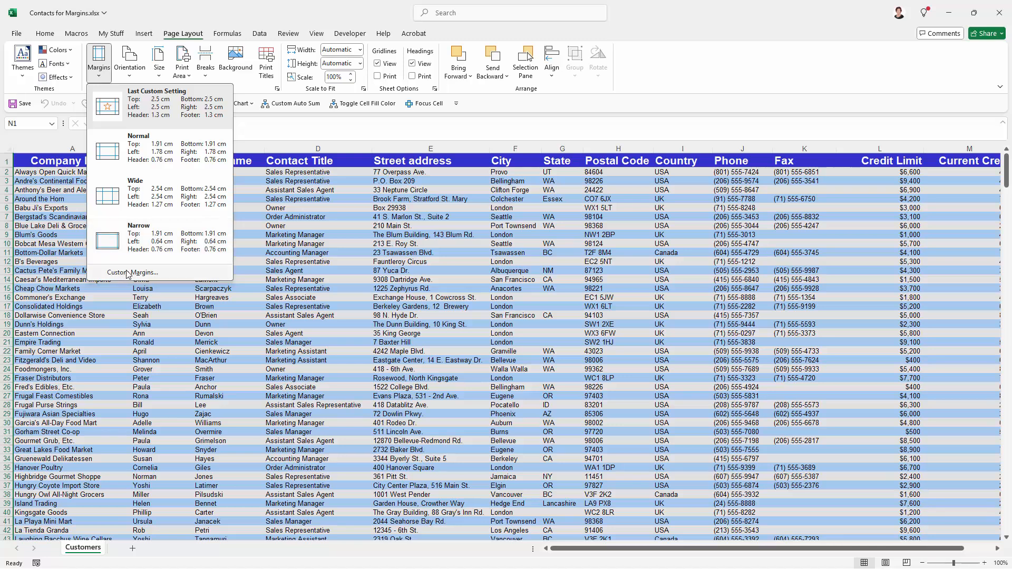
pyautogui.click(133, 272)
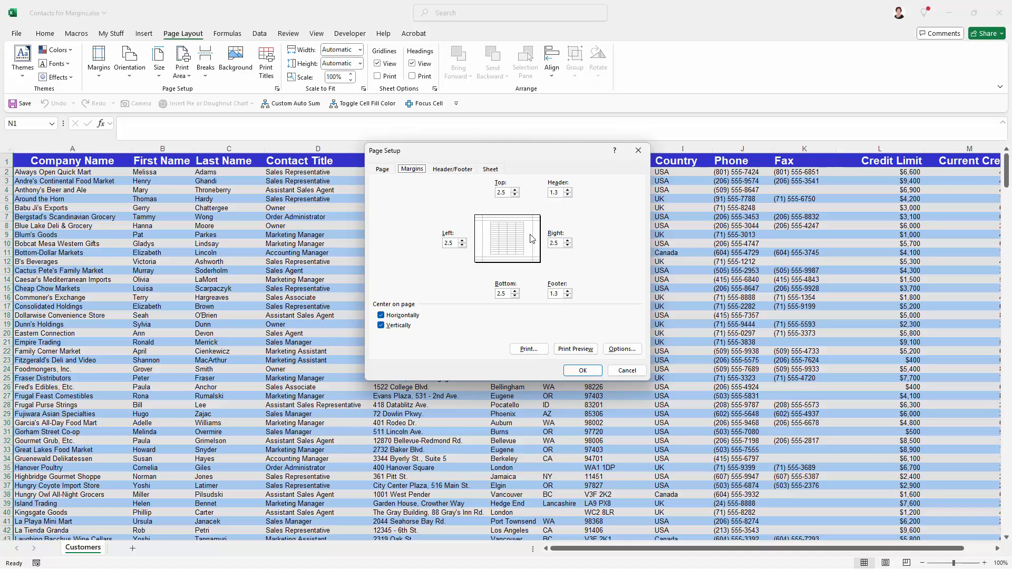
pyautogui.moveTo(530, 239)
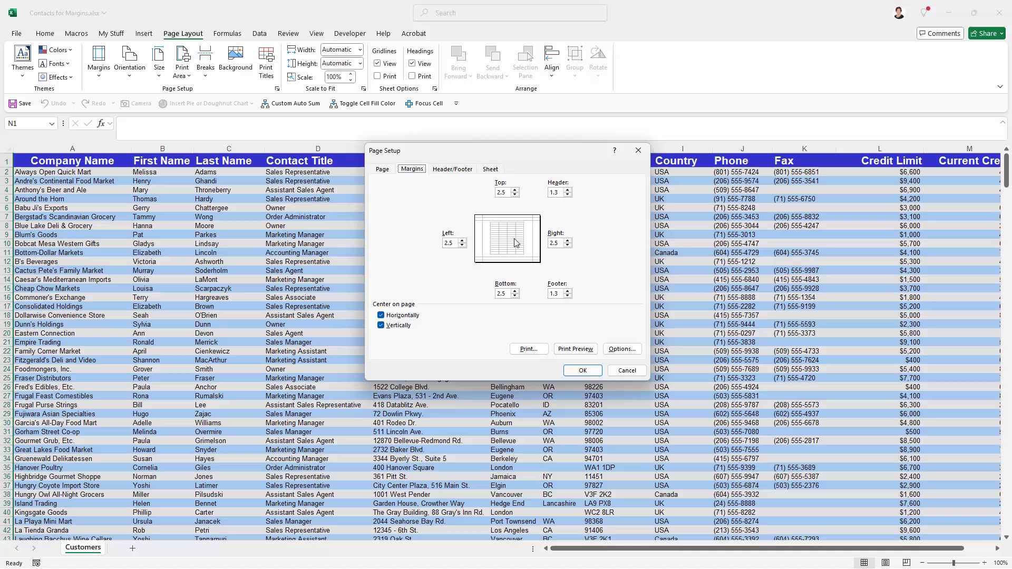
pyautogui.moveTo(493, 220)
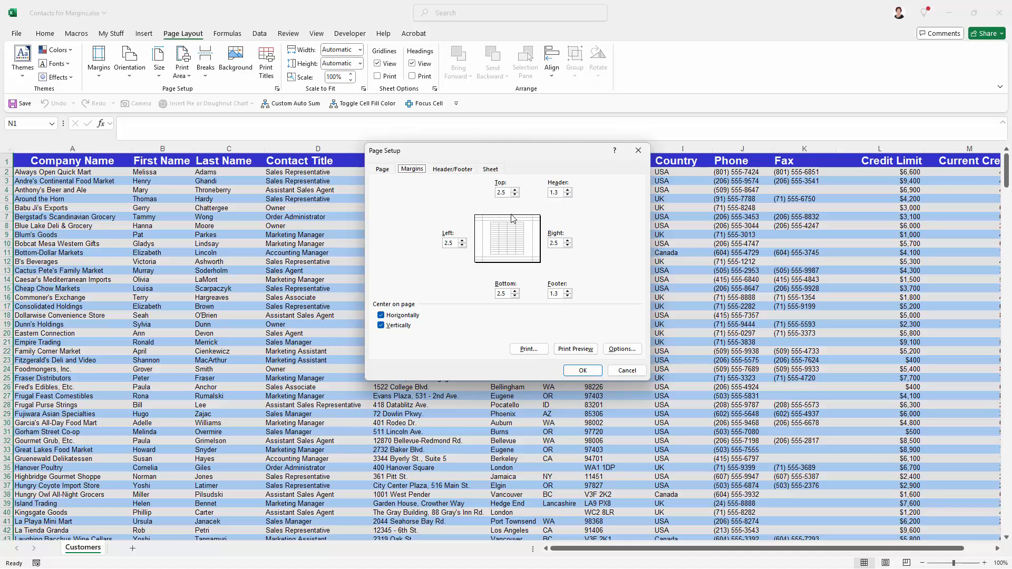
pyautogui.moveTo(496, 275)
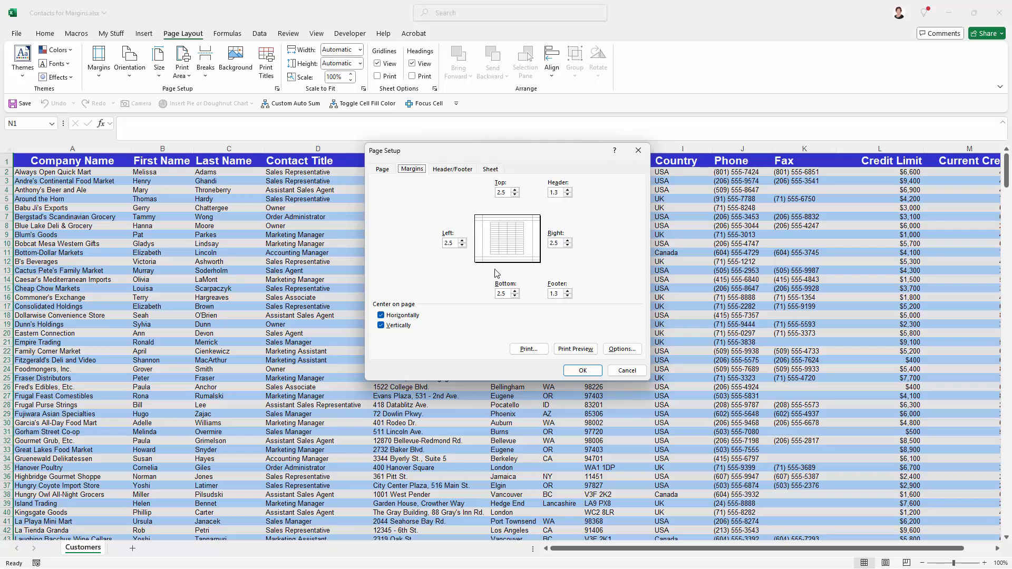
pyautogui.click(574, 350)
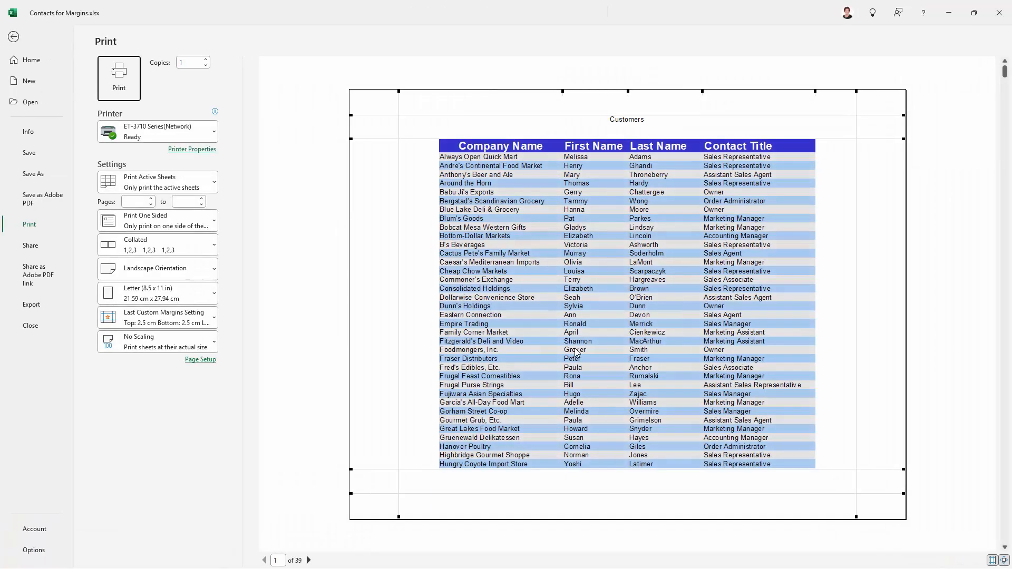
pyautogui.moveTo(579, 390)
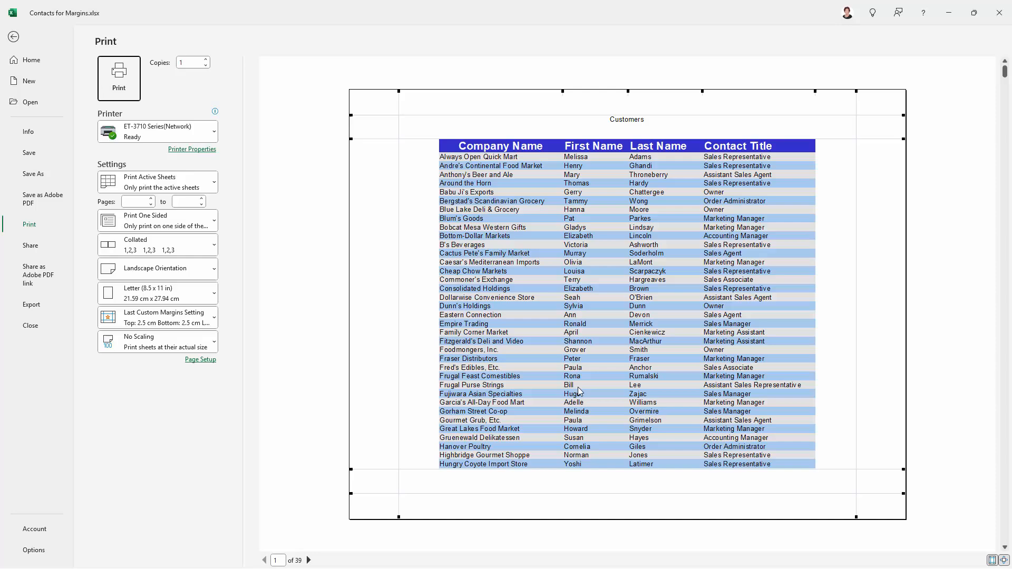
pyautogui.moveTo(11, 37)
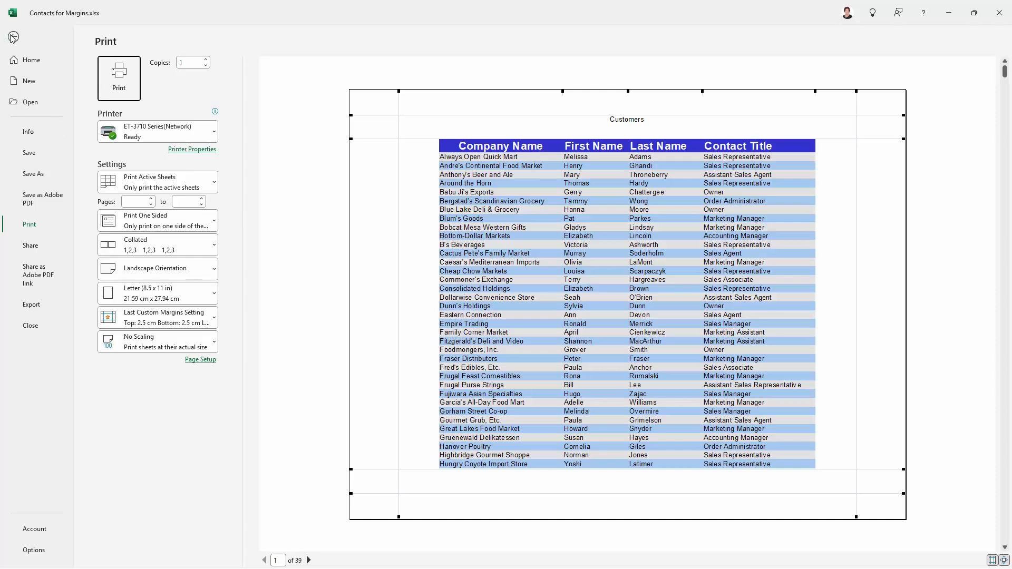
pyautogui.click(13, 38)
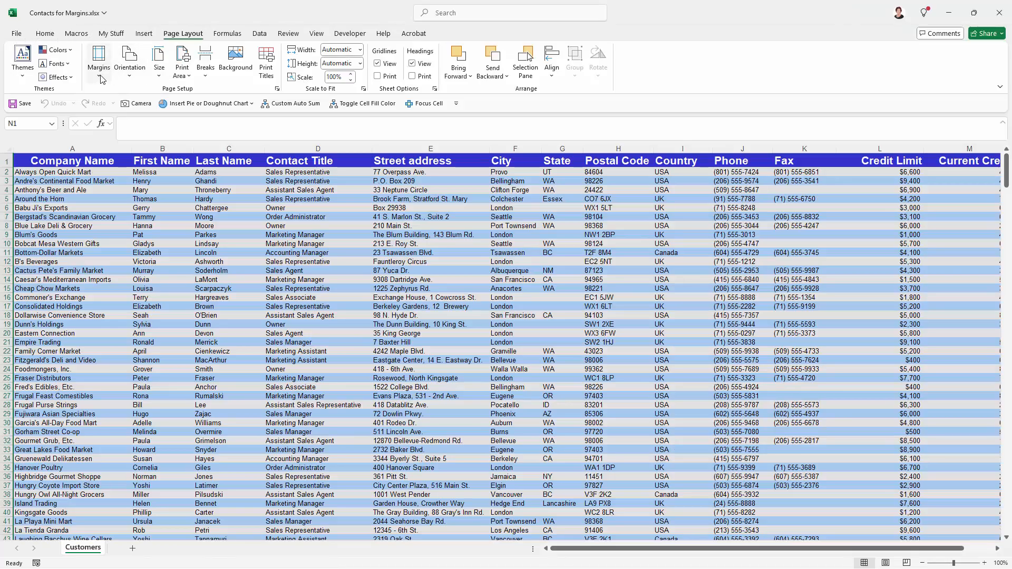
pyautogui.click(98, 61)
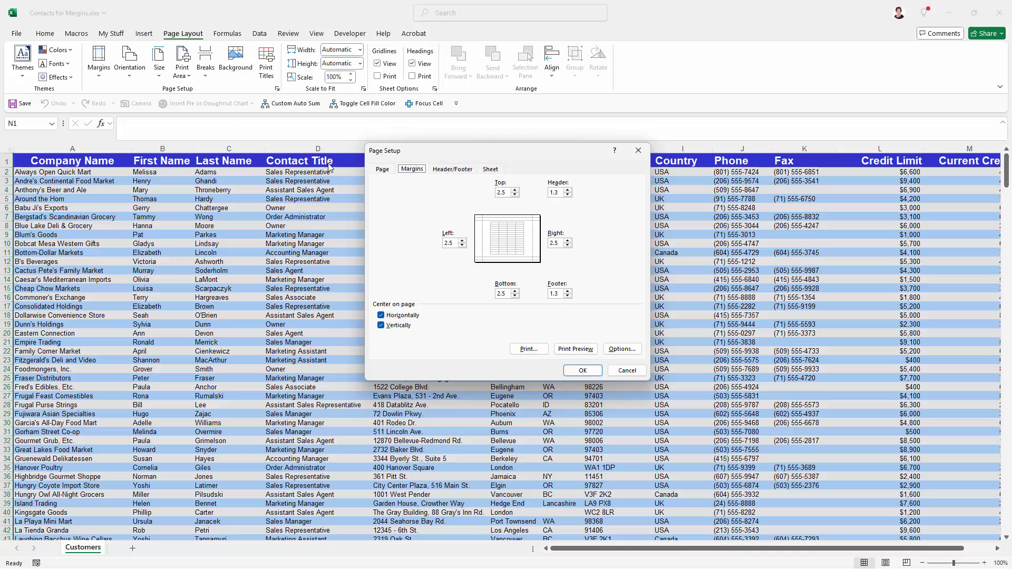
pyautogui.moveTo(523, 177)
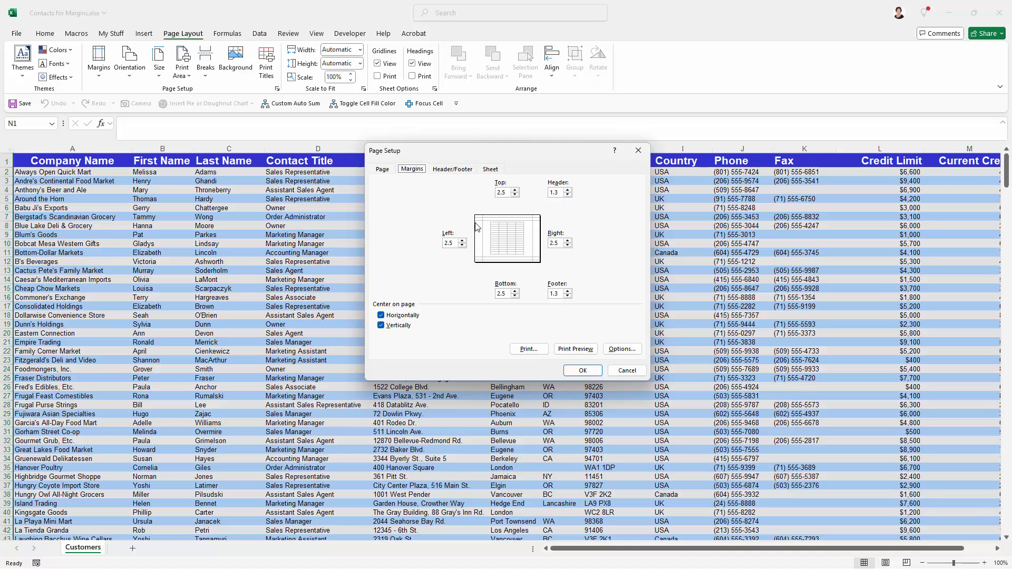
pyautogui.moveTo(514, 199)
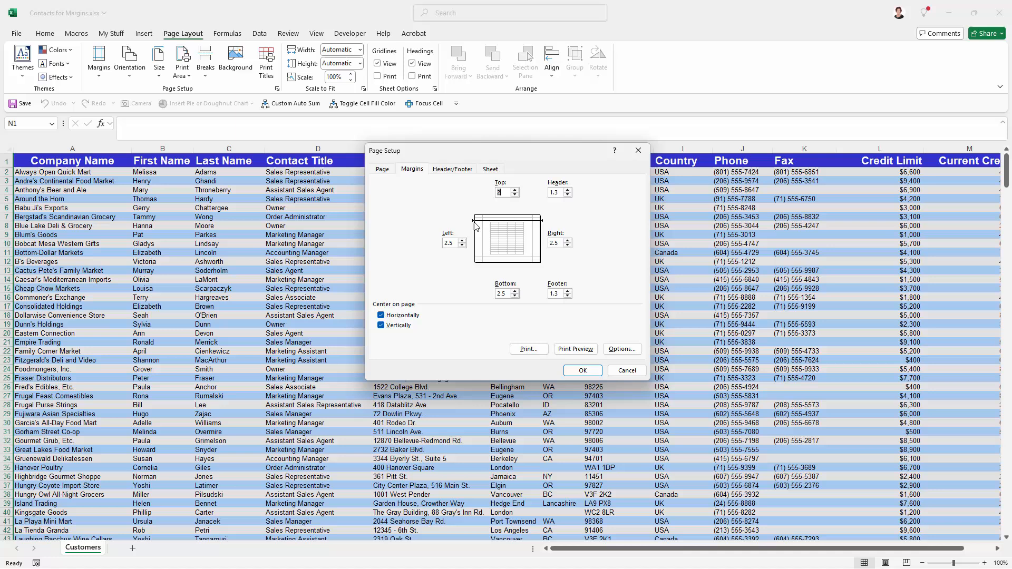
pyautogui.moveTo(533, 224)
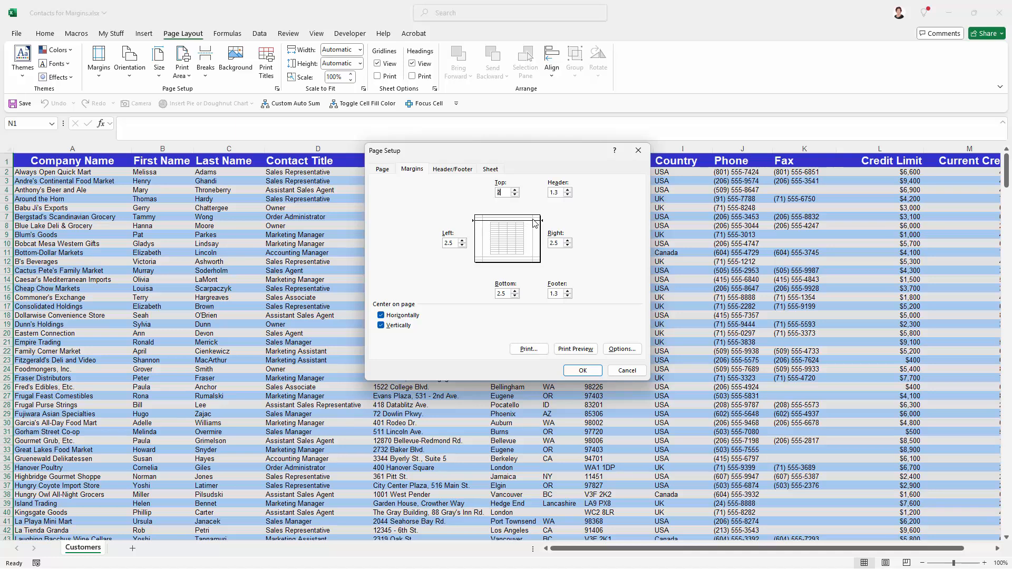
pyautogui.moveTo(554, 211)
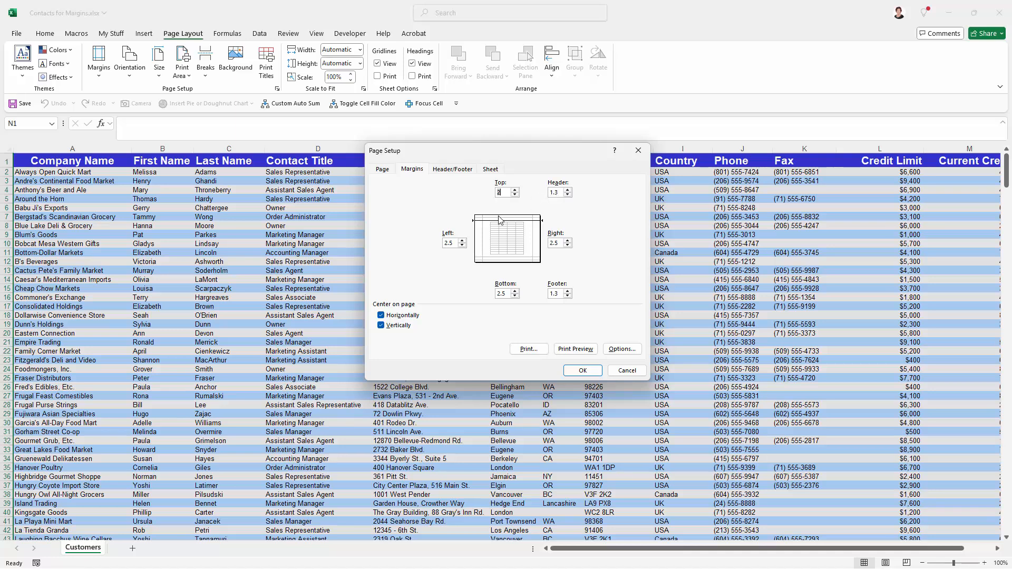
pyautogui.moveTo(488, 222)
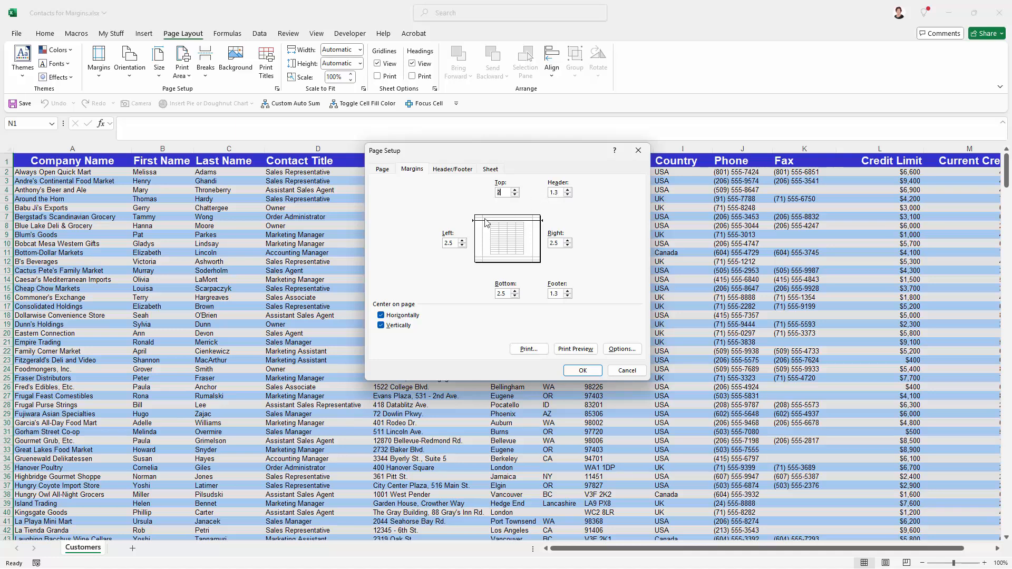
pyautogui.moveTo(502, 217)
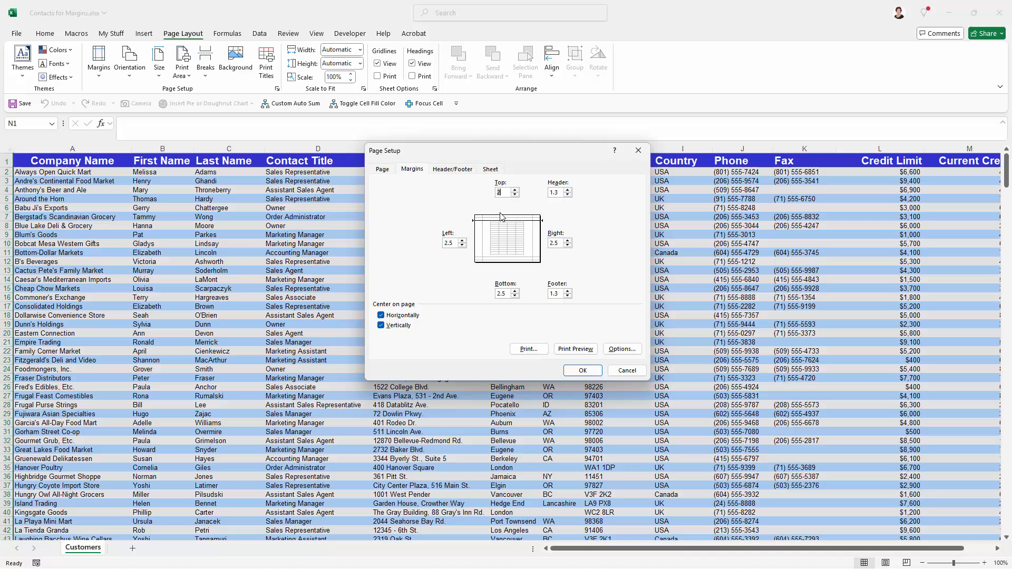
pyautogui.moveTo(565, 217)
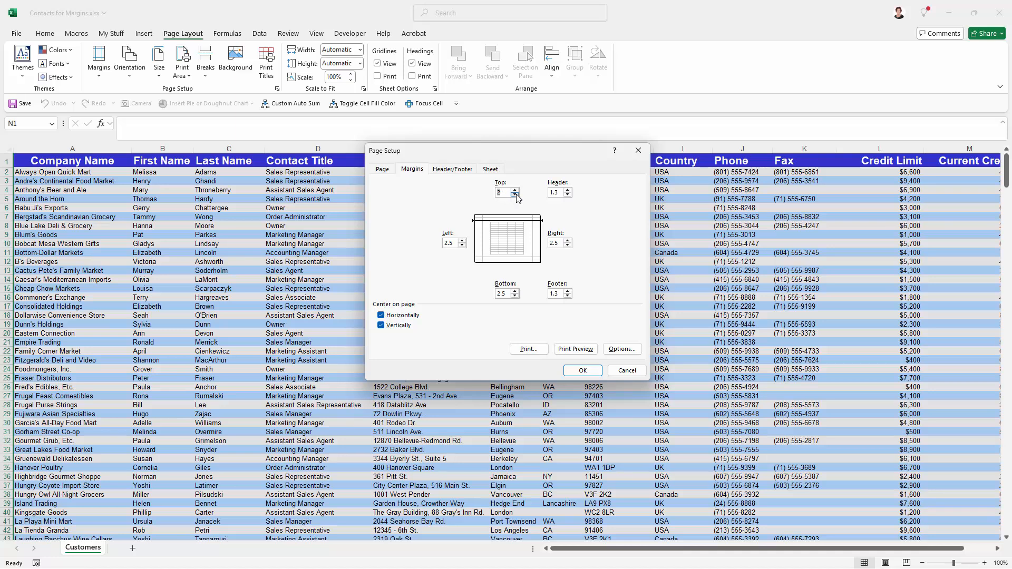
# - Change the Top margin value to 1 cm, leaving the other sides at 2.5 cm
pyautogui.click(515, 195)
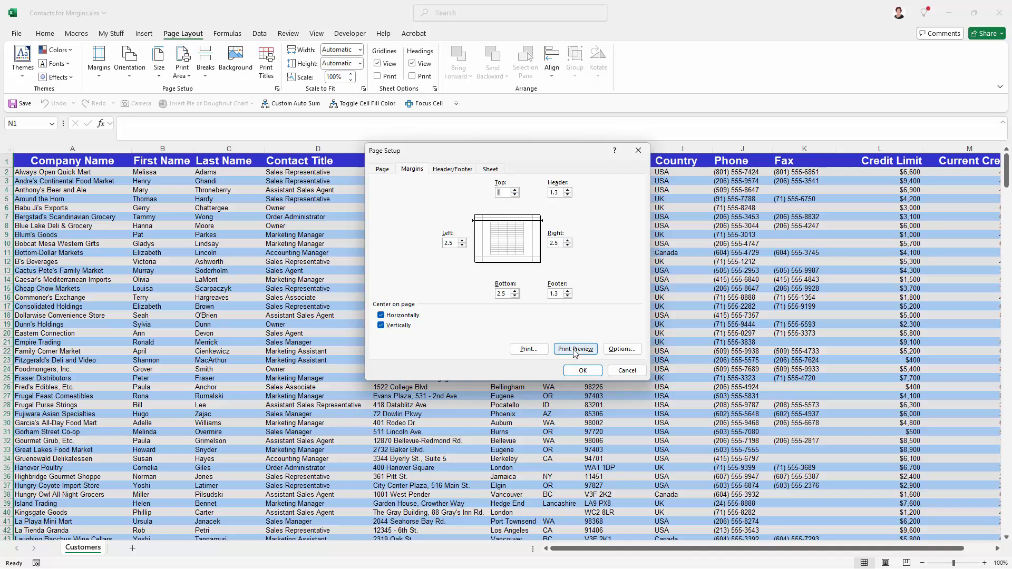
# - Check the 1 cm top margin in preview, then set the Header margin to 0.5 cm
pyautogui.click(574, 349)
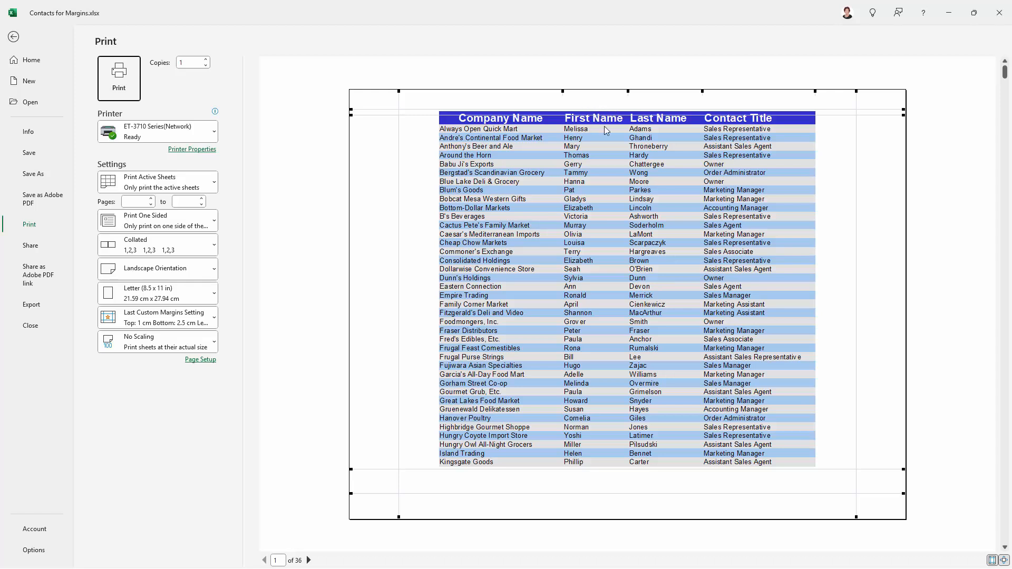
pyautogui.moveTo(14, 37)
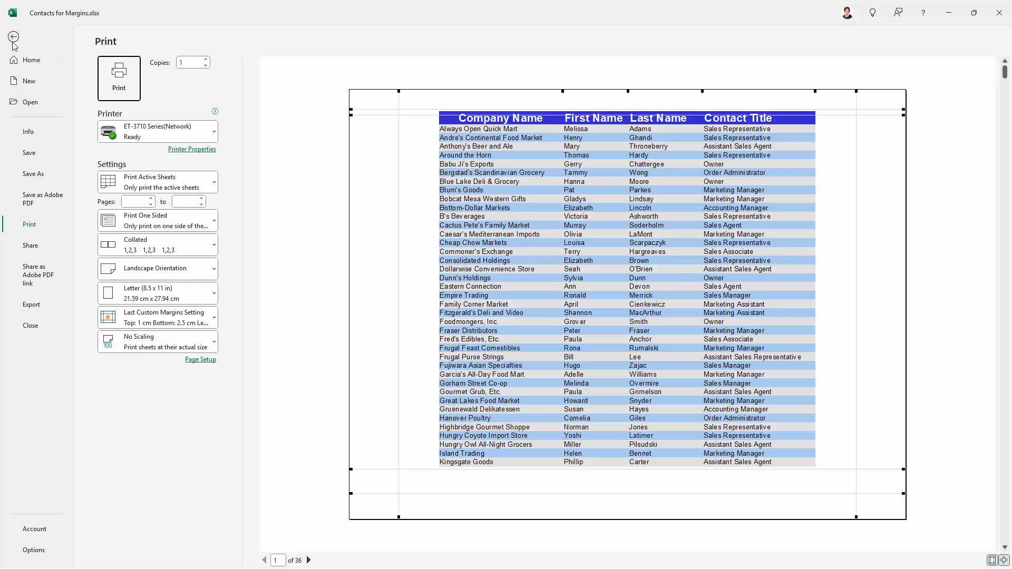
pyautogui.click(12, 38)
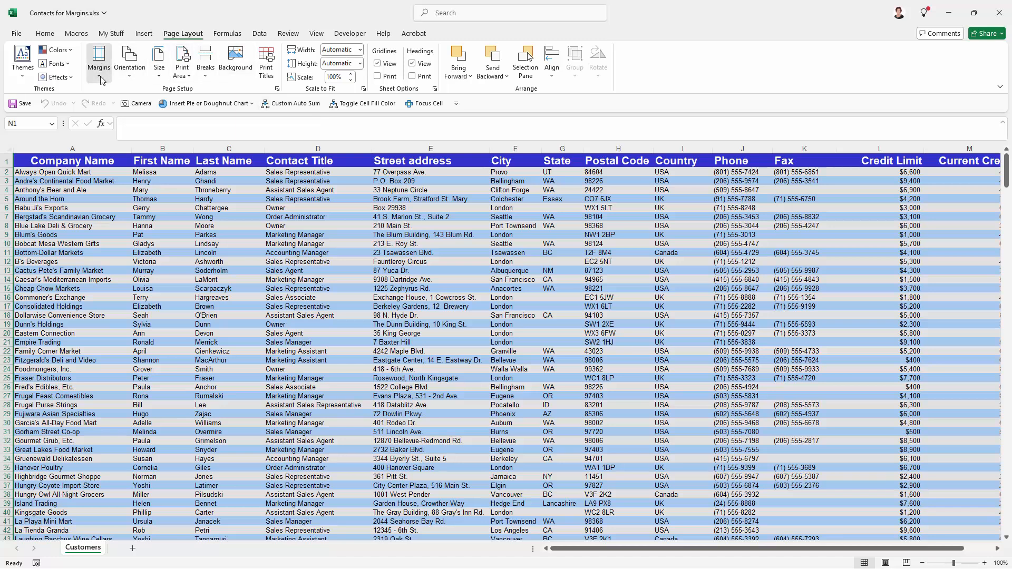
pyautogui.click(98, 58)
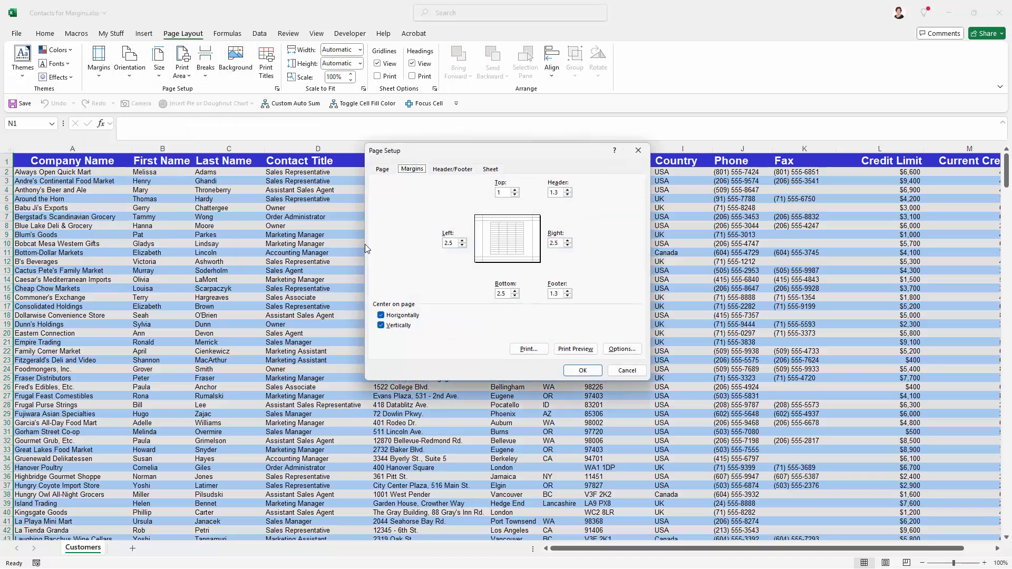
pyautogui.click(570, 195)
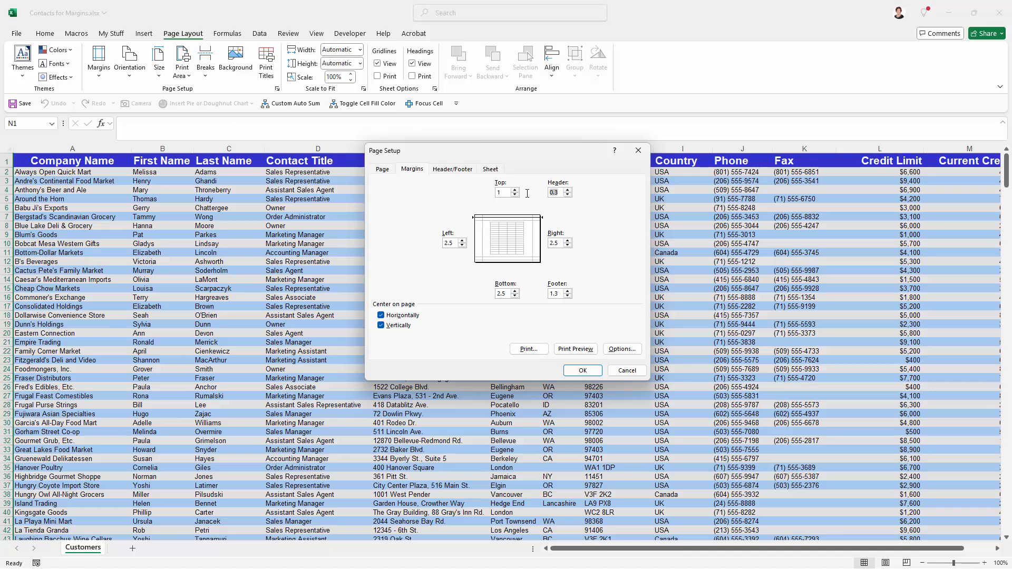
pyautogui.click(566, 189)
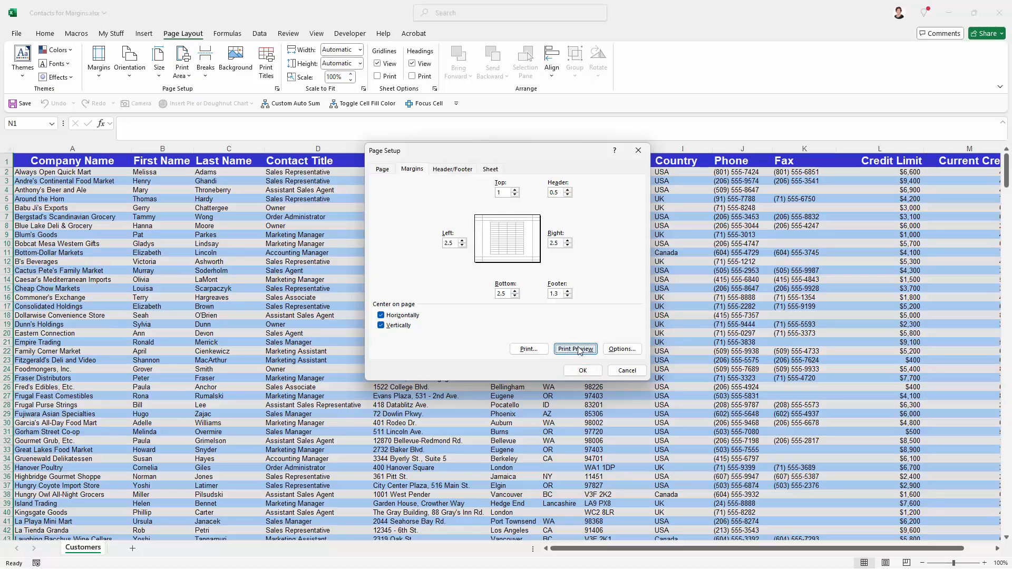
# - Preview the printout showing the Customers header near the top at the 0.5 cm margin
pyautogui.click(573, 349)
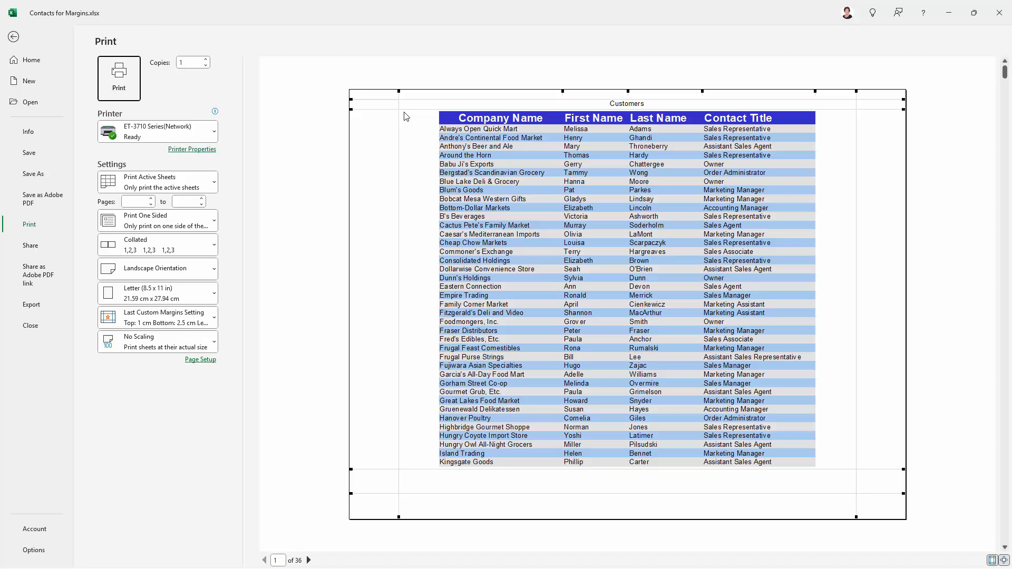
pyautogui.moveTo(413, 100)
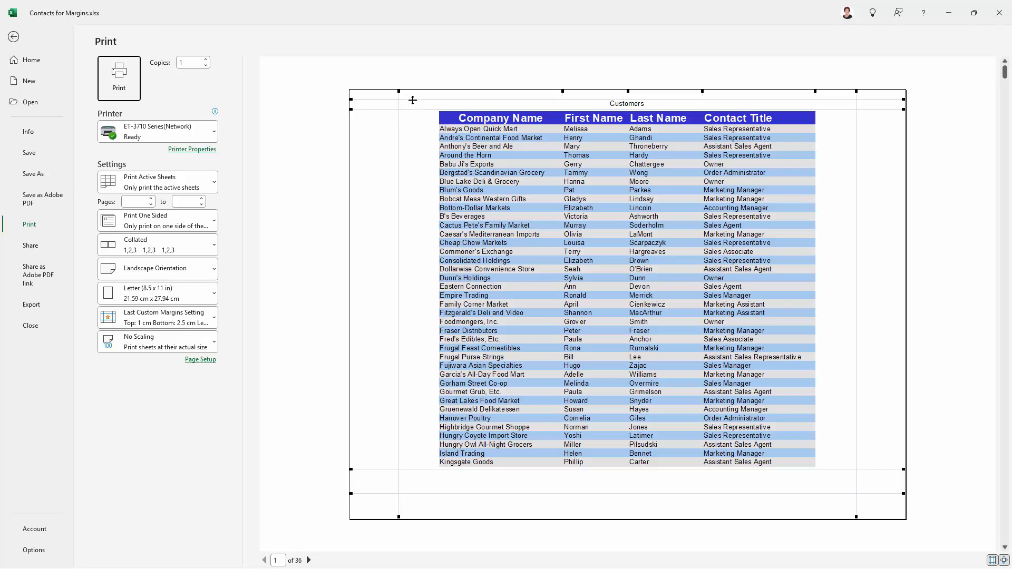
pyautogui.moveTo(632, 100)
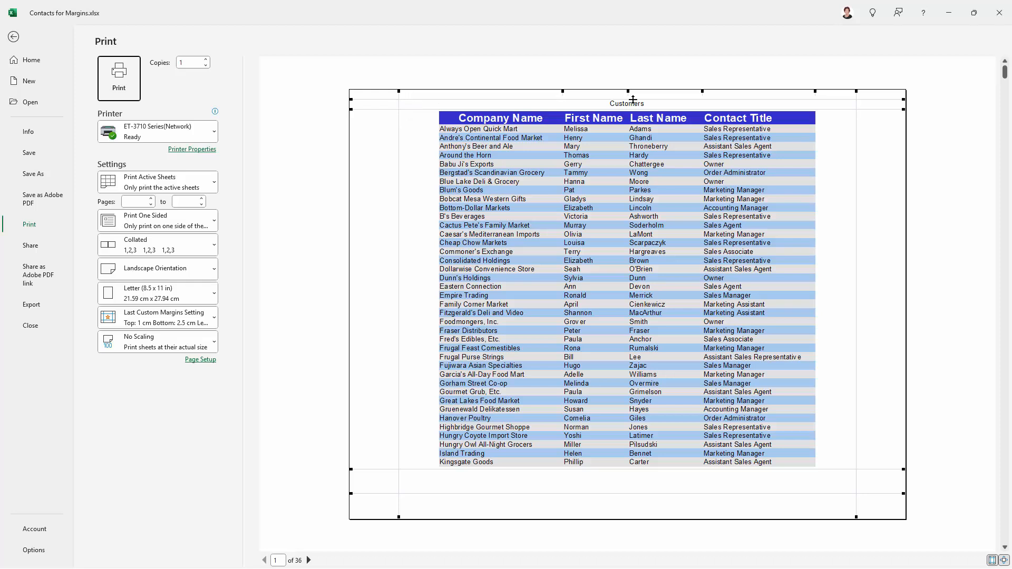
pyautogui.moveTo(426, 188)
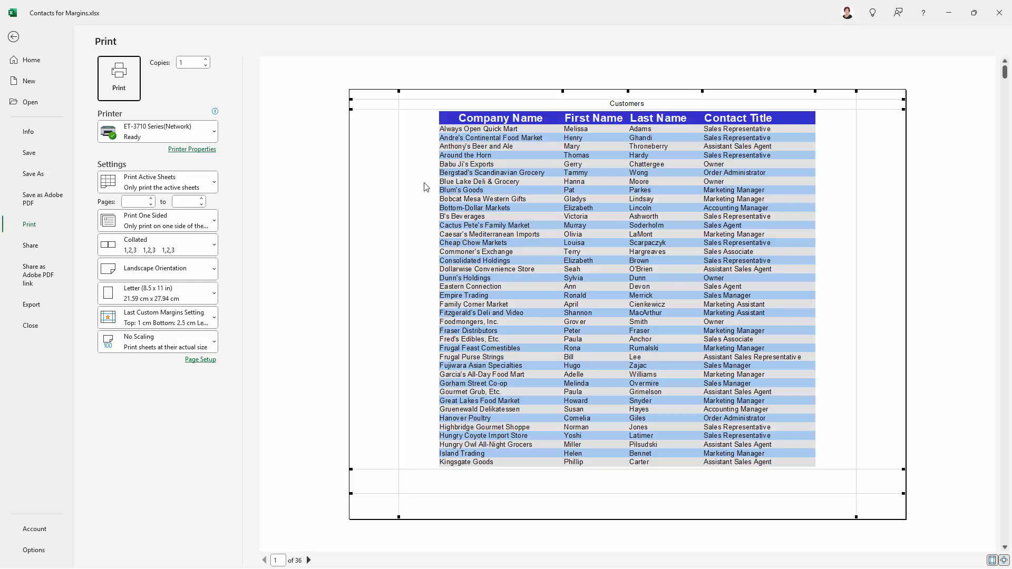
pyautogui.moveTo(857, 439)
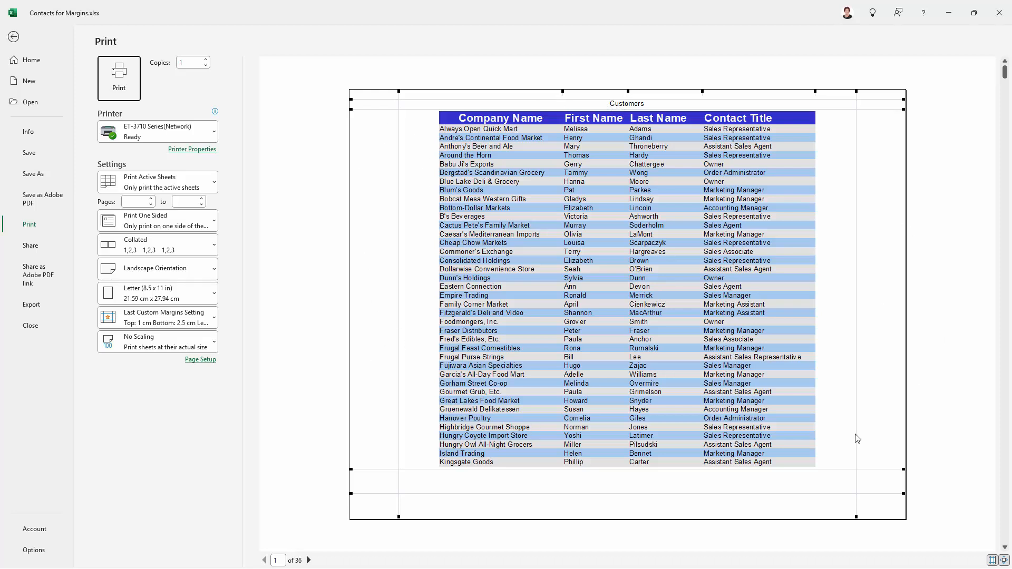
pyautogui.moveTo(216, 356)
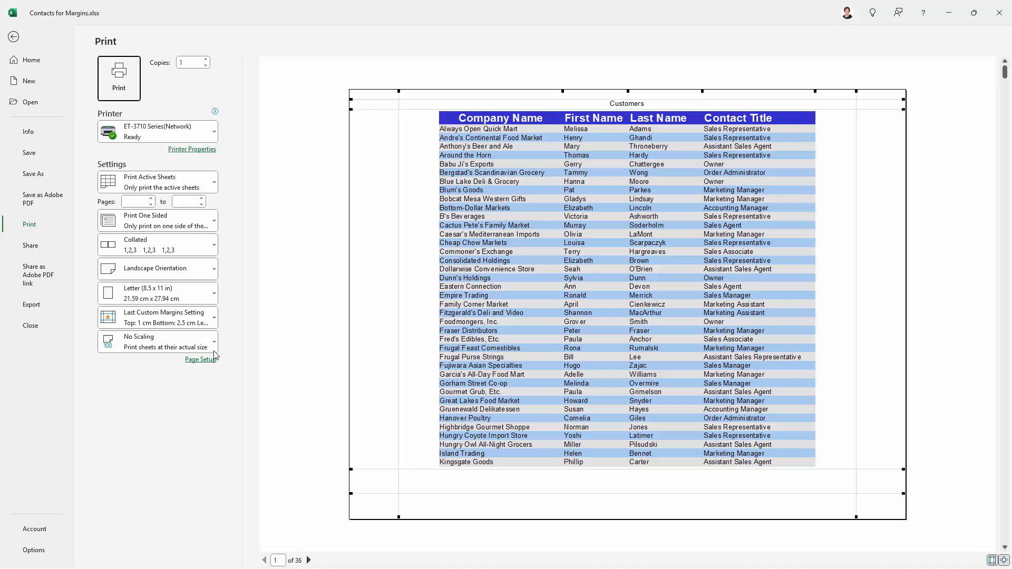
pyautogui.moveTo(484, 295)
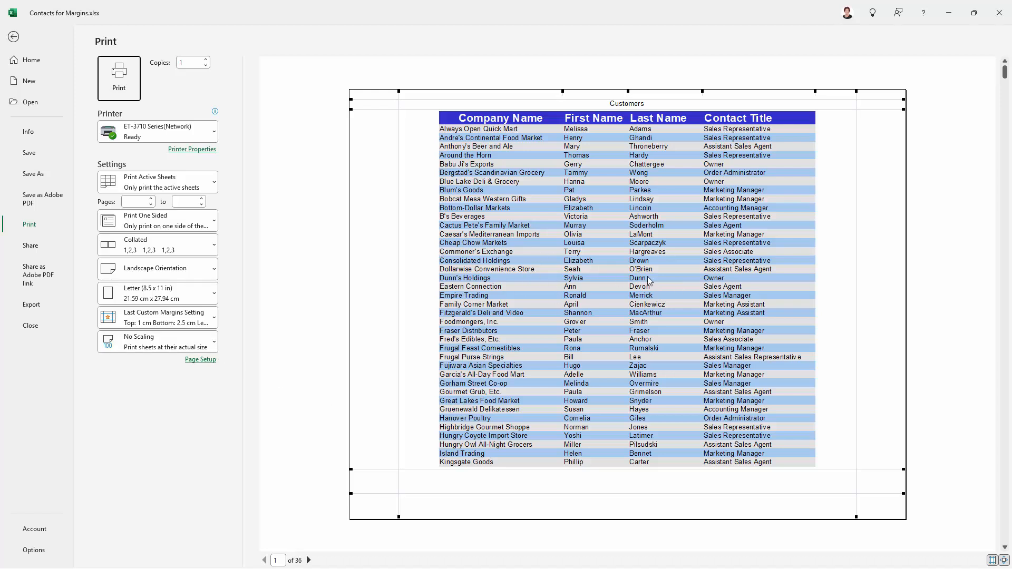
pyautogui.moveTo(703, 213)
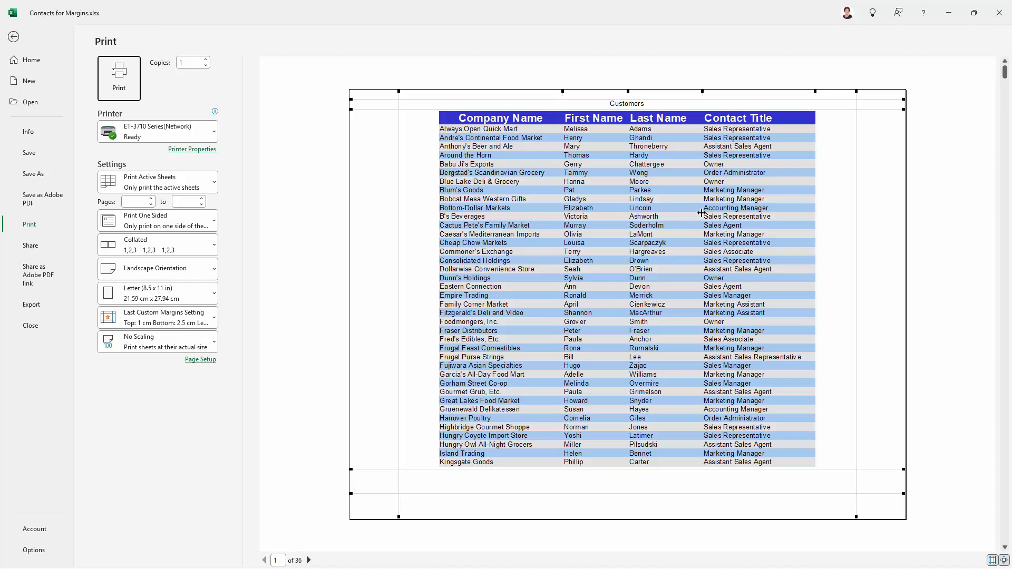
pyautogui.moveTo(654, 252)
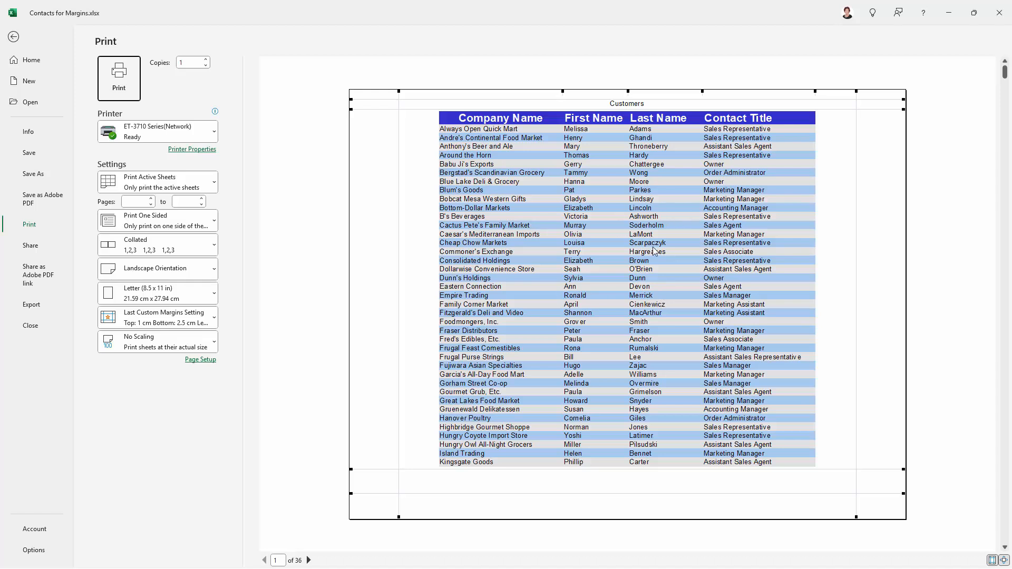
pyautogui.moveTo(554, 392)
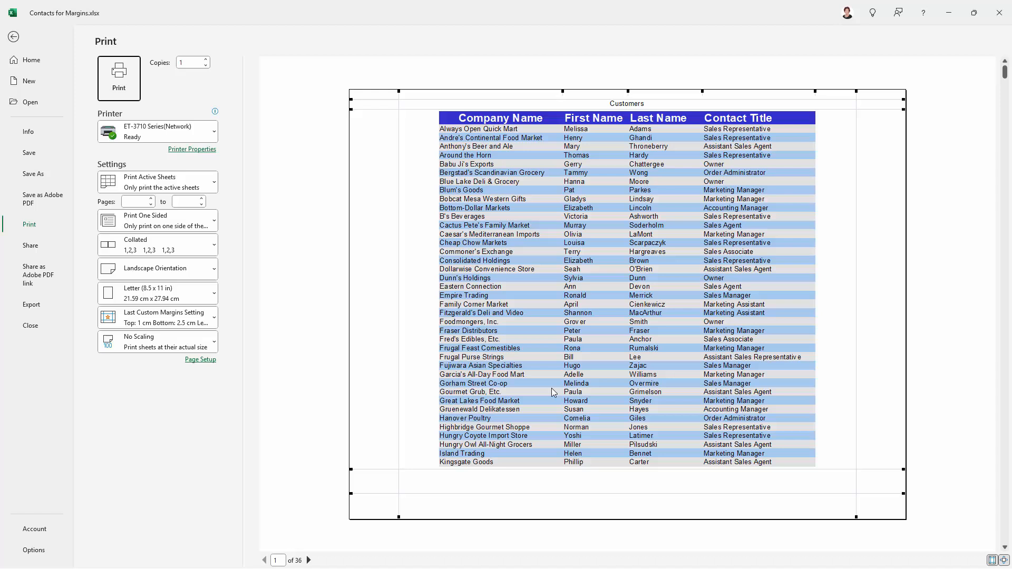
pyautogui.moveTo(562, 313)
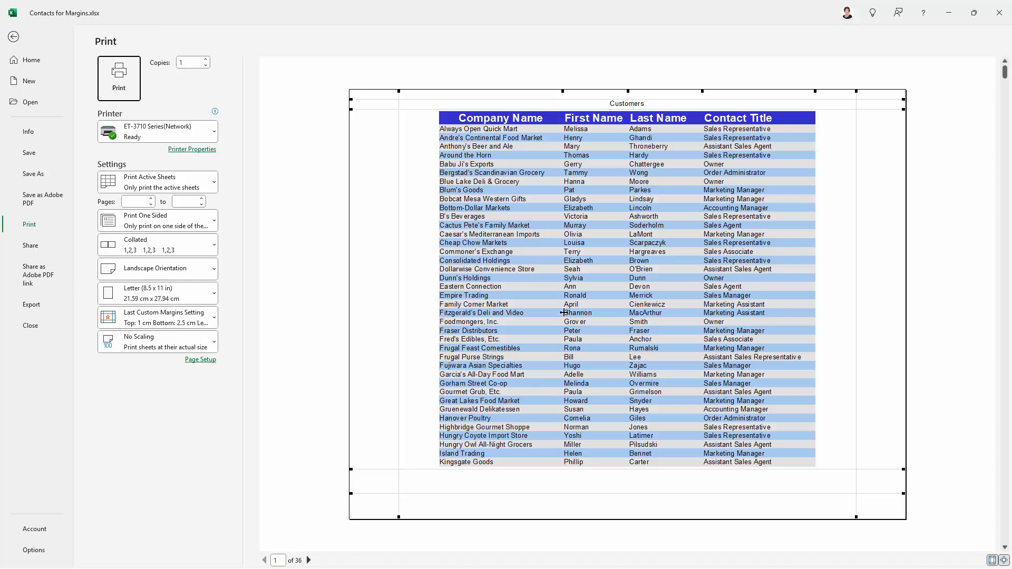
pyautogui.moveTo(307, 367)
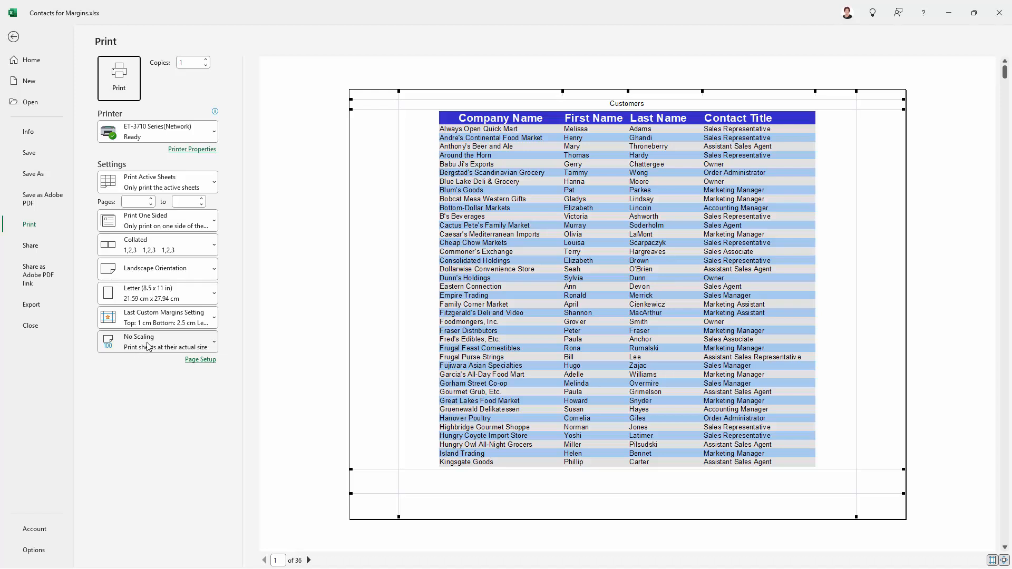
# - Set scaling to Fit All Columns on One Page, cutting the printout from 36 to 5 pages
pyautogui.click(157, 342)
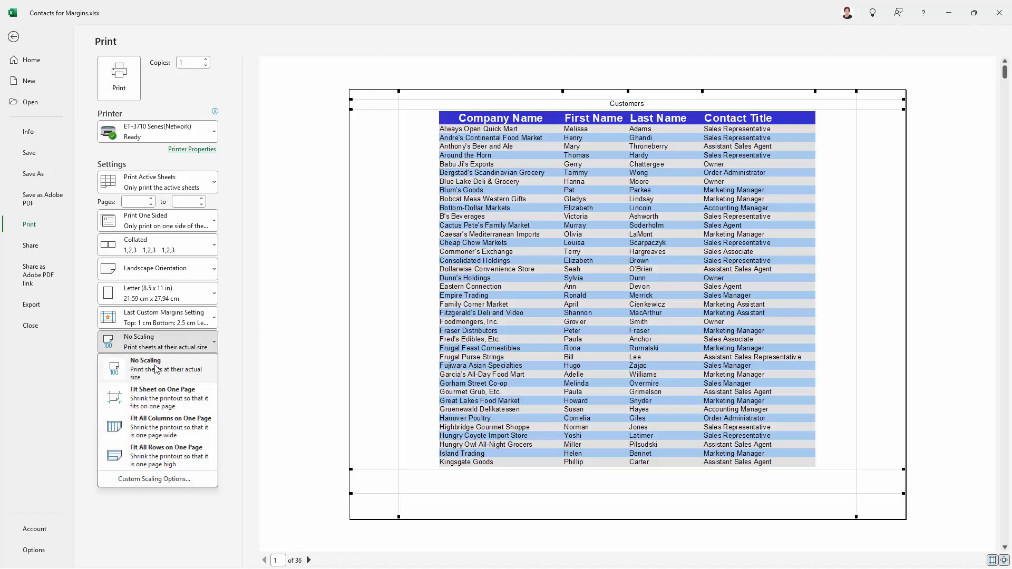
pyautogui.moveTo(171, 426)
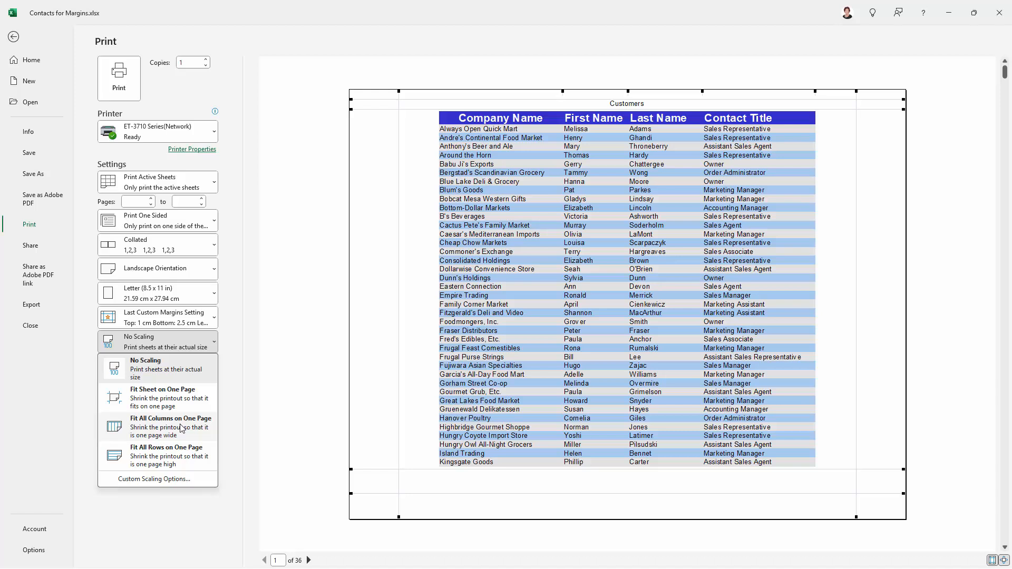
pyautogui.click(171, 423)
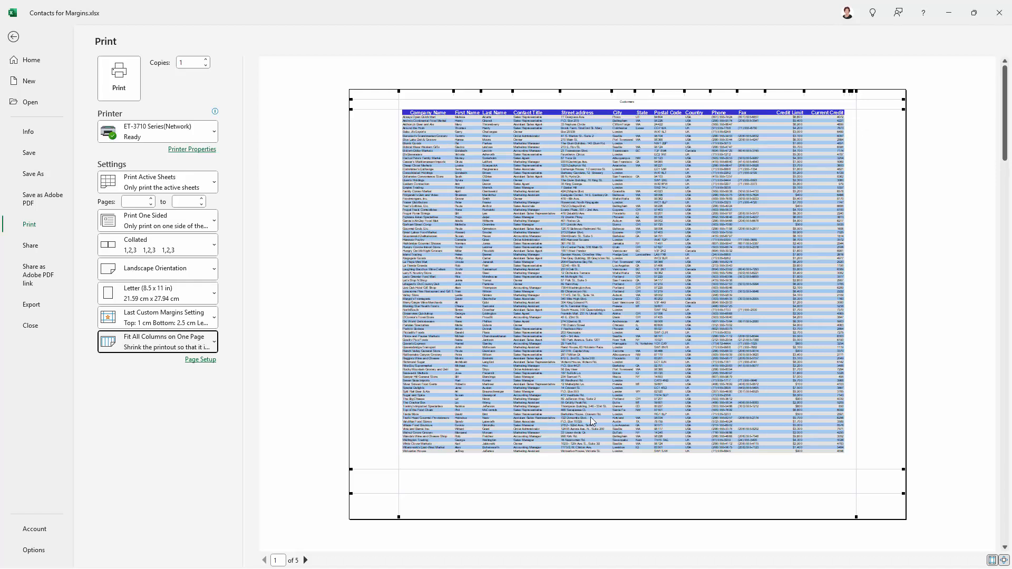
pyautogui.moveTo(549, 405)
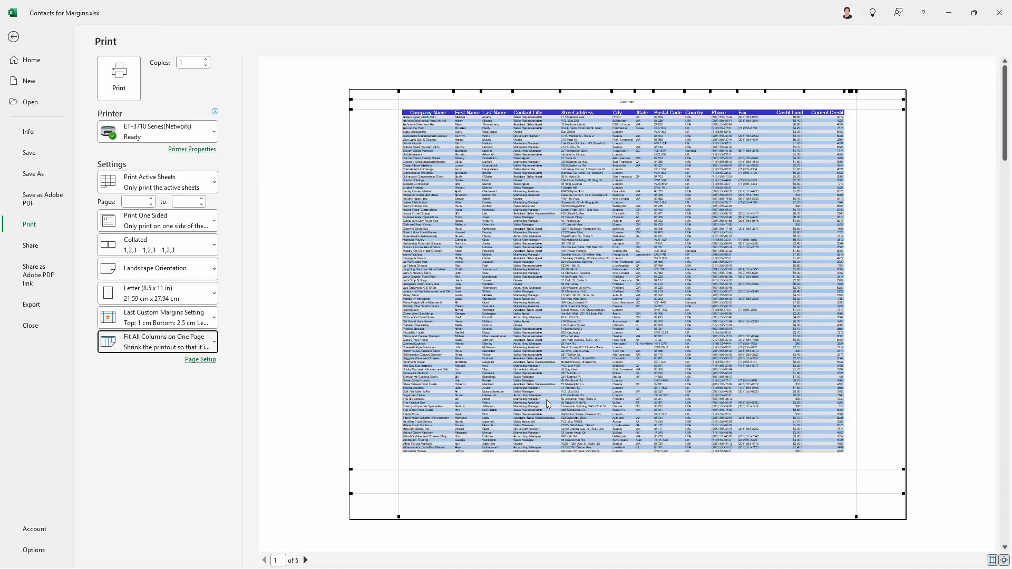
pyautogui.moveTo(394, 252)
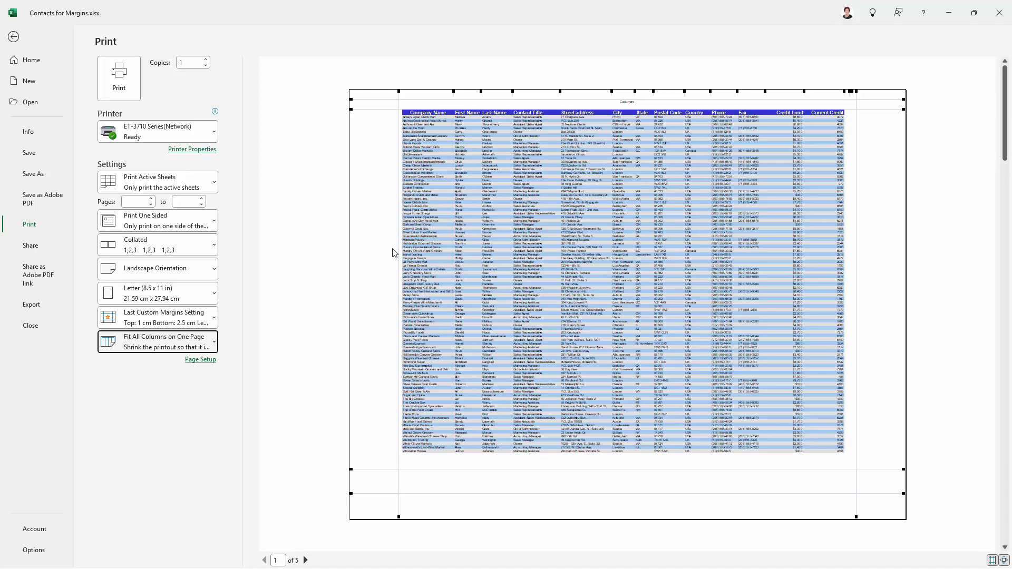
pyautogui.moveTo(816, 303)
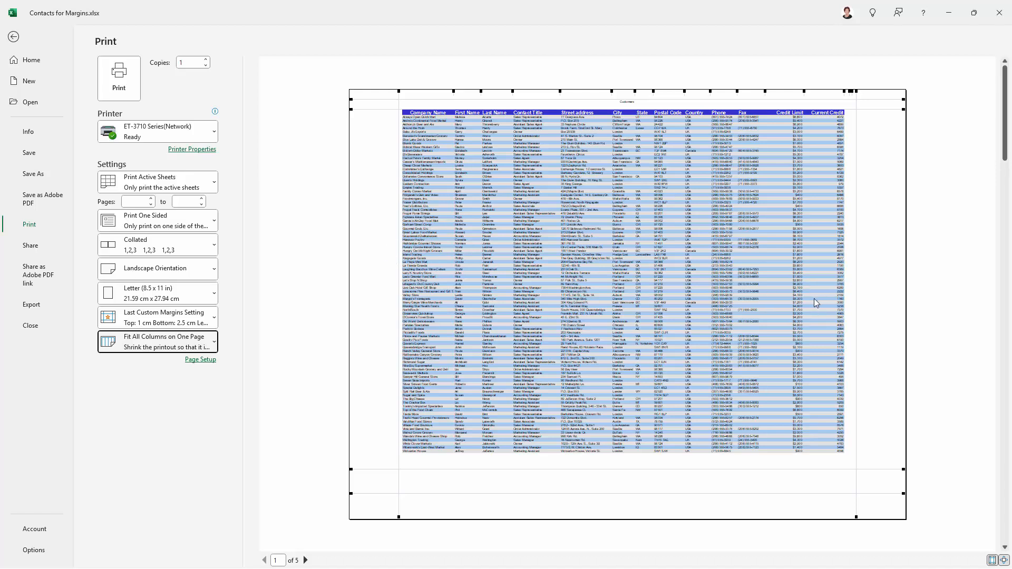
pyautogui.moveTo(936, 524)
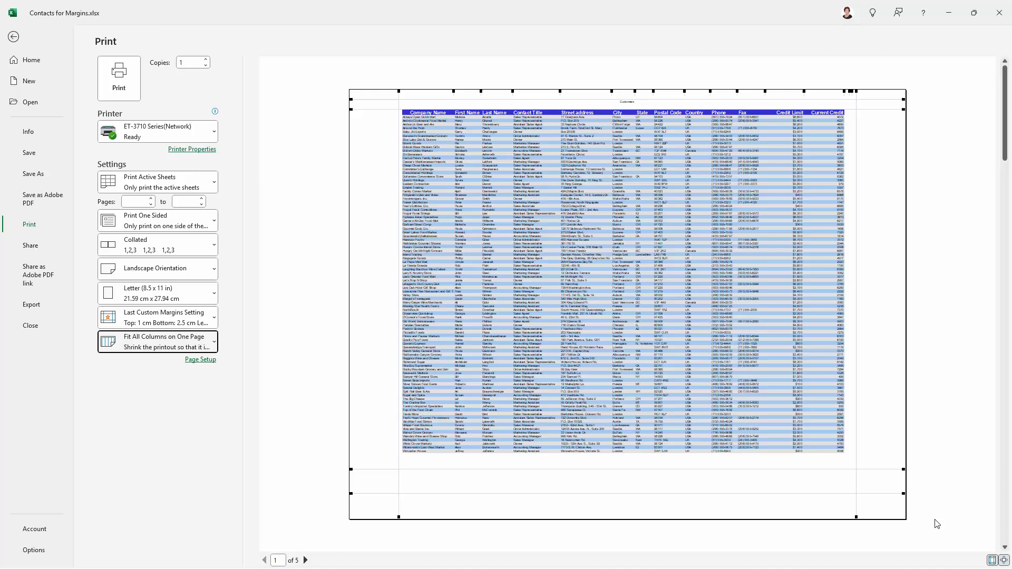
pyautogui.click(994, 560)
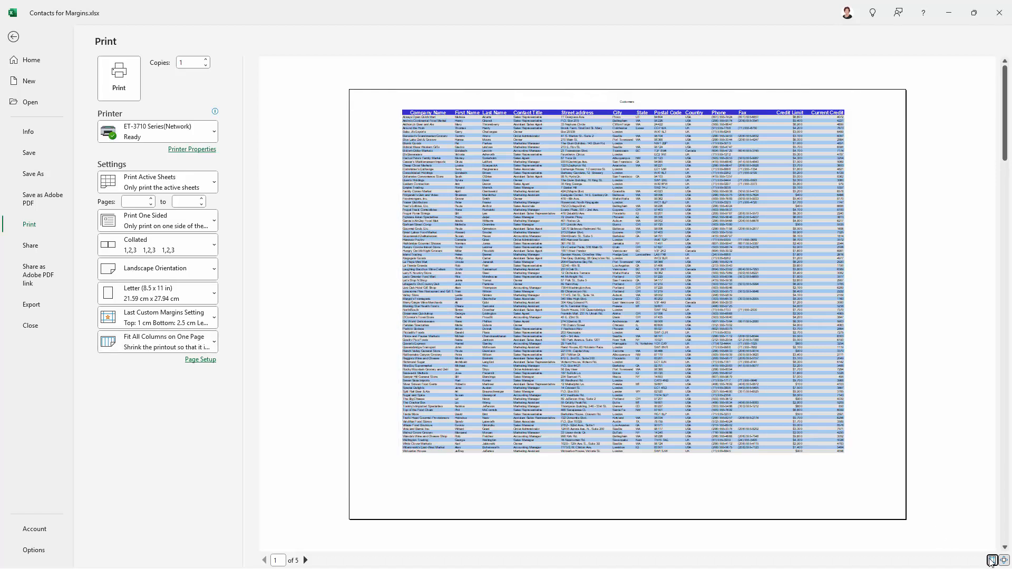
pyautogui.moveTo(945, 556)
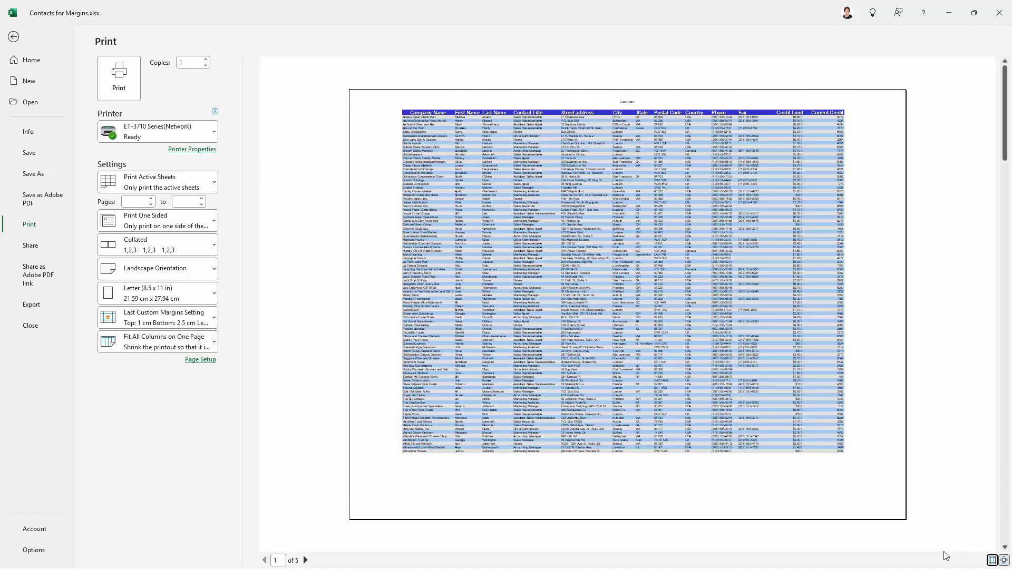
pyautogui.click(994, 560)
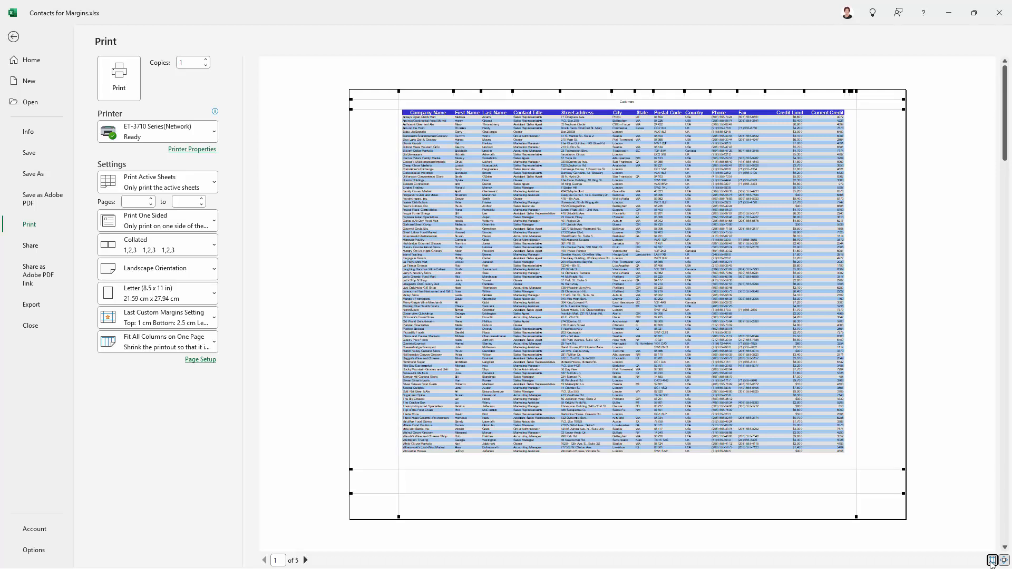
pyautogui.moveTo(537, 136)
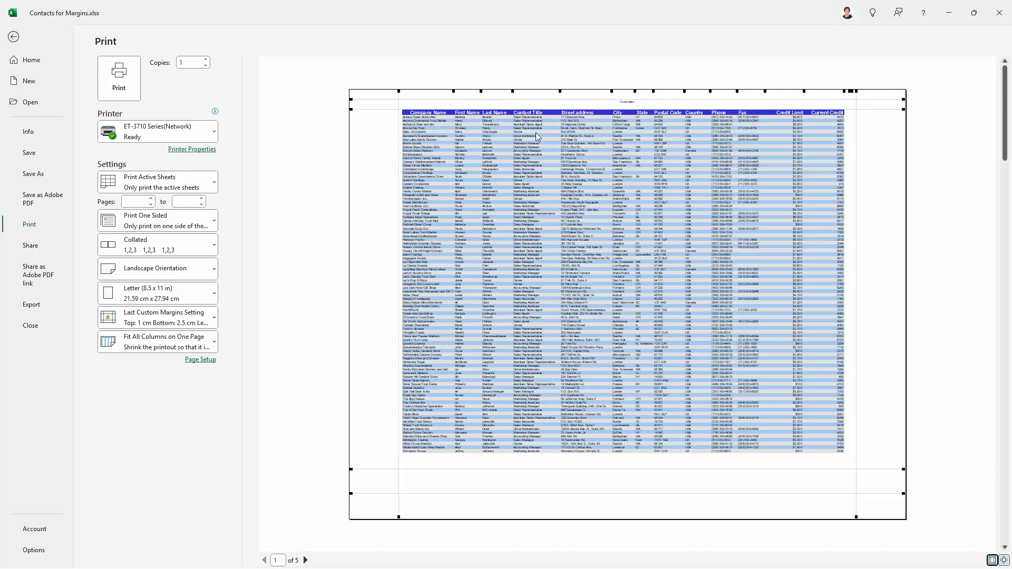
pyautogui.moveTo(412, 209)
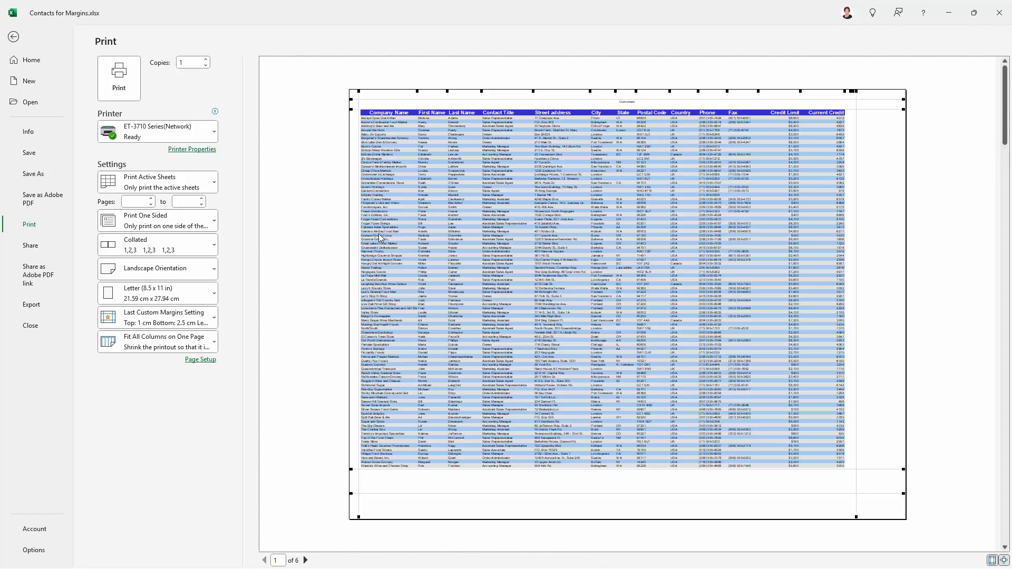
pyautogui.moveTo(717, 155)
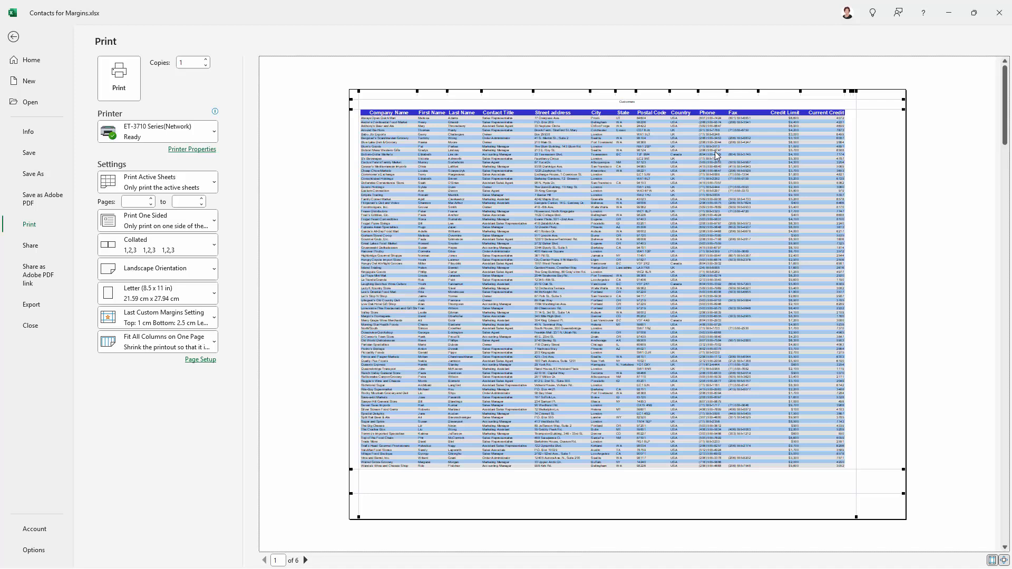
pyautogui.moveTo(800, 172)
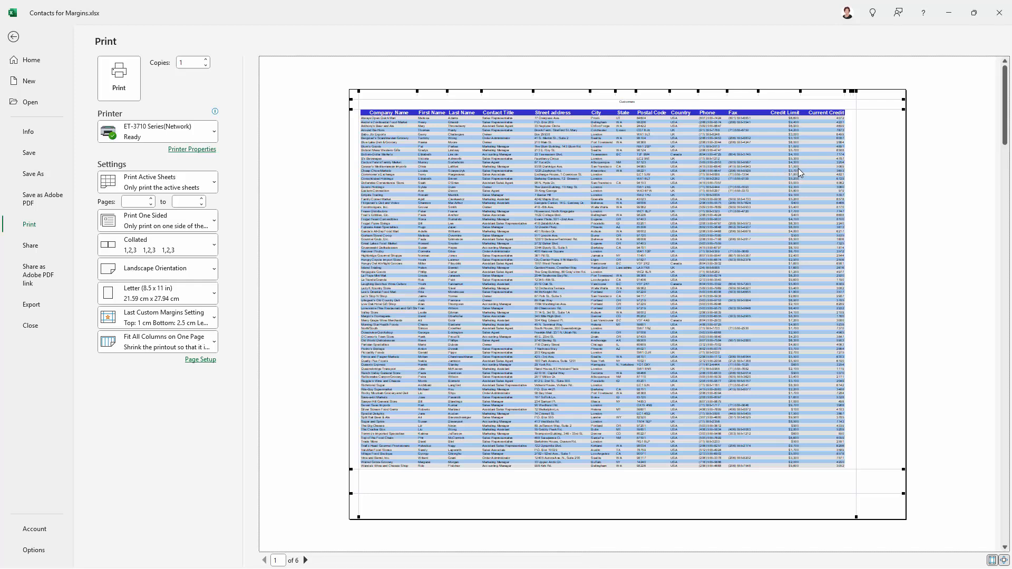
pyautogui.moveTo(858, 176)
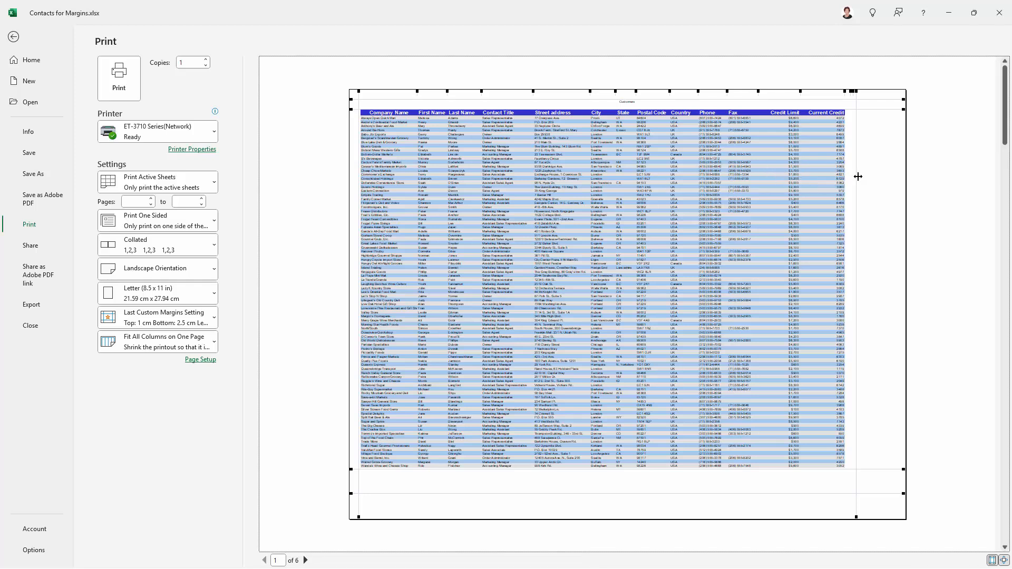
pyautogui.moveTo(896, 174)
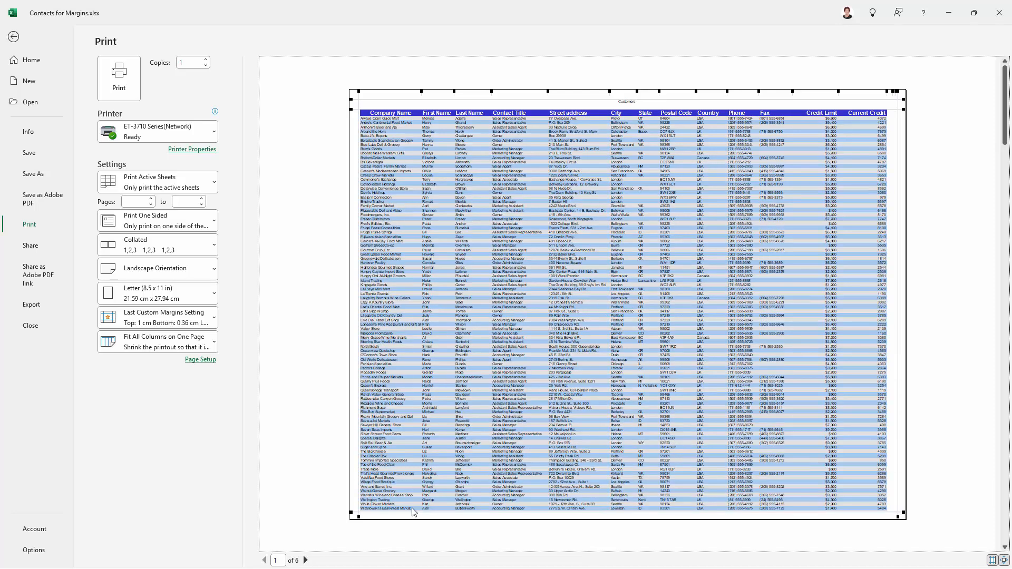
pyautogui.moveTo(595, 94)
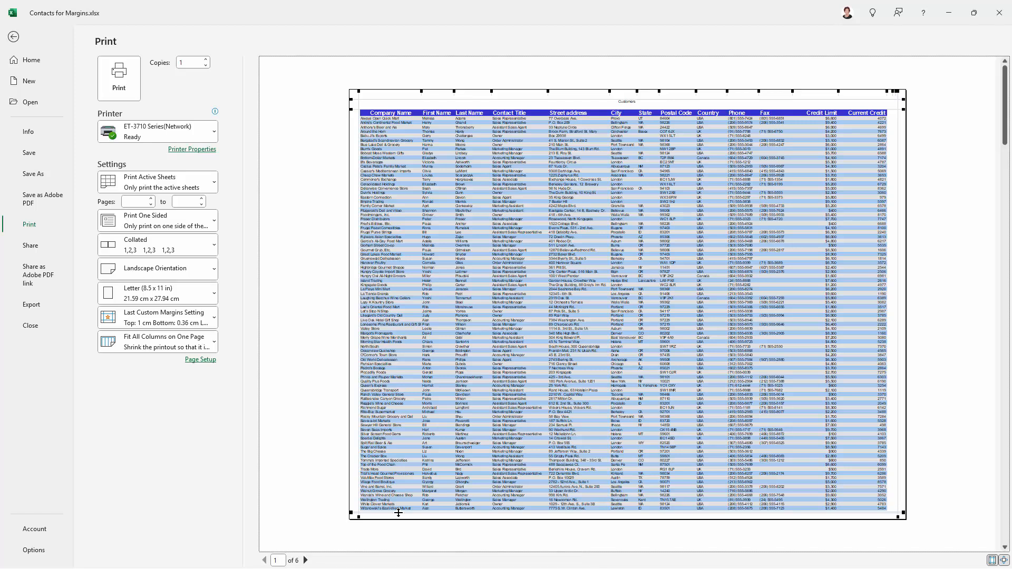
pyautogui.moveTo(419, 270)
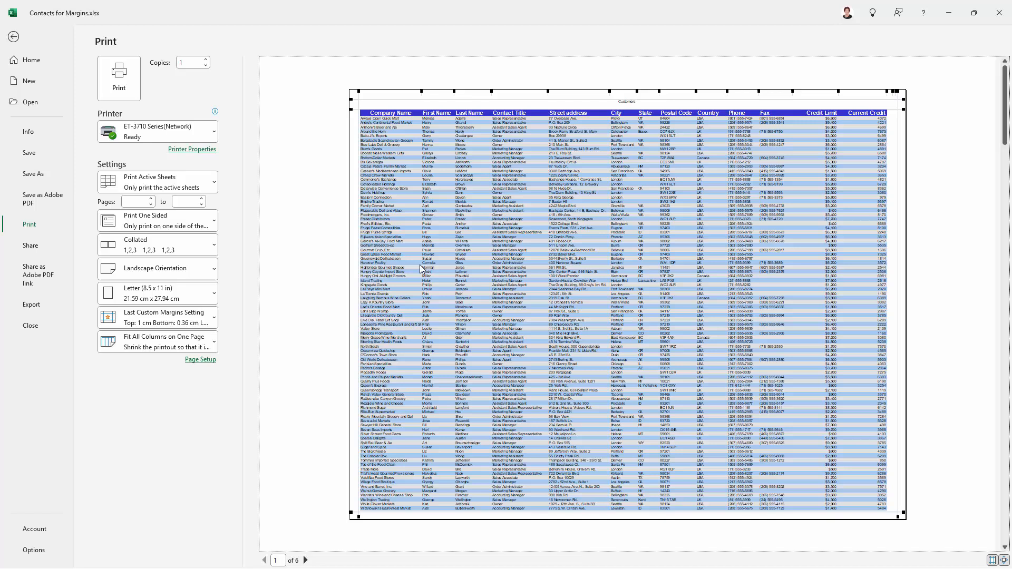
pyautogui.moveTo(617, 106)
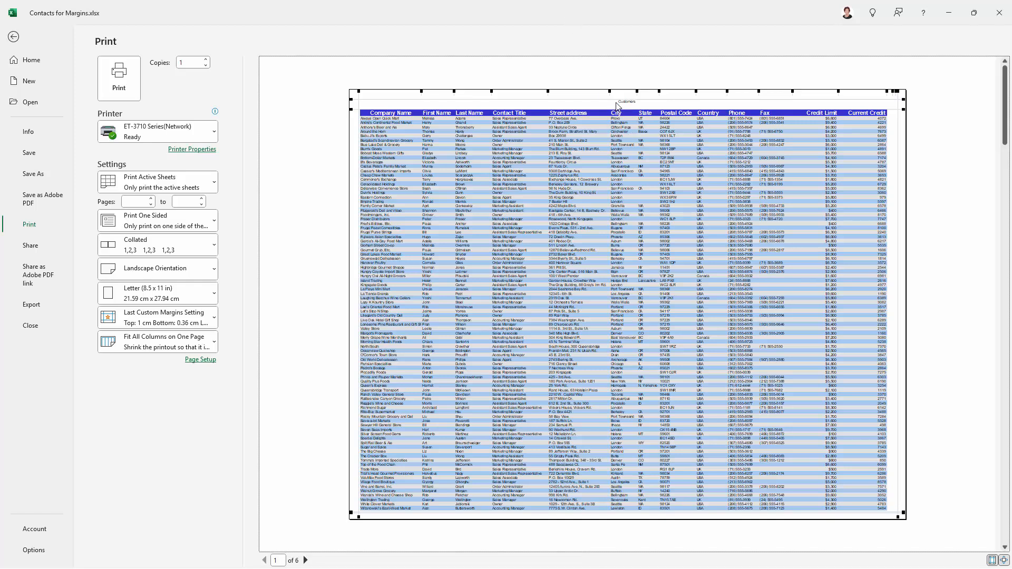
pyautogui.moveTo(668, 392)
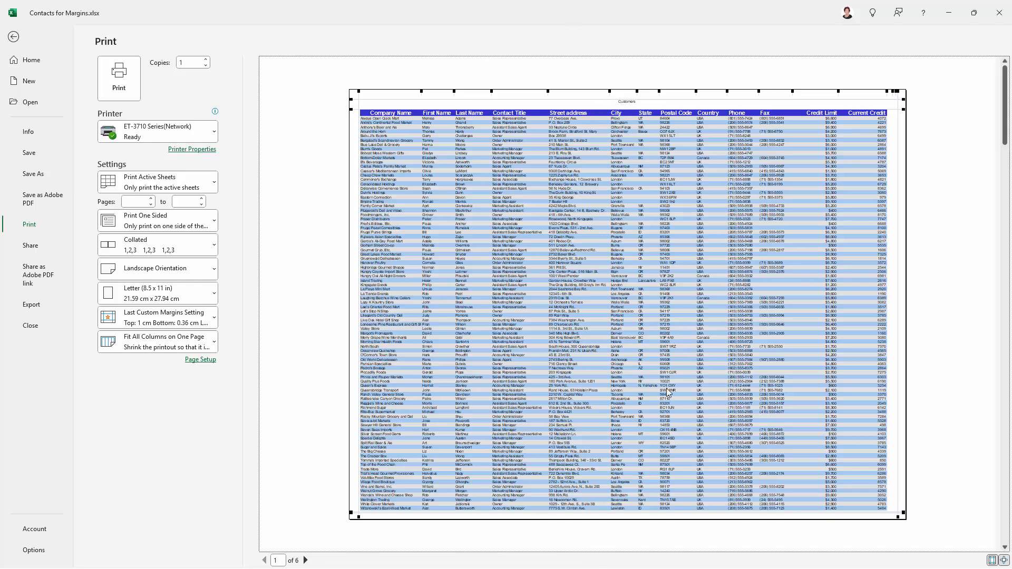
pyautogui.moveTo(629, 458)
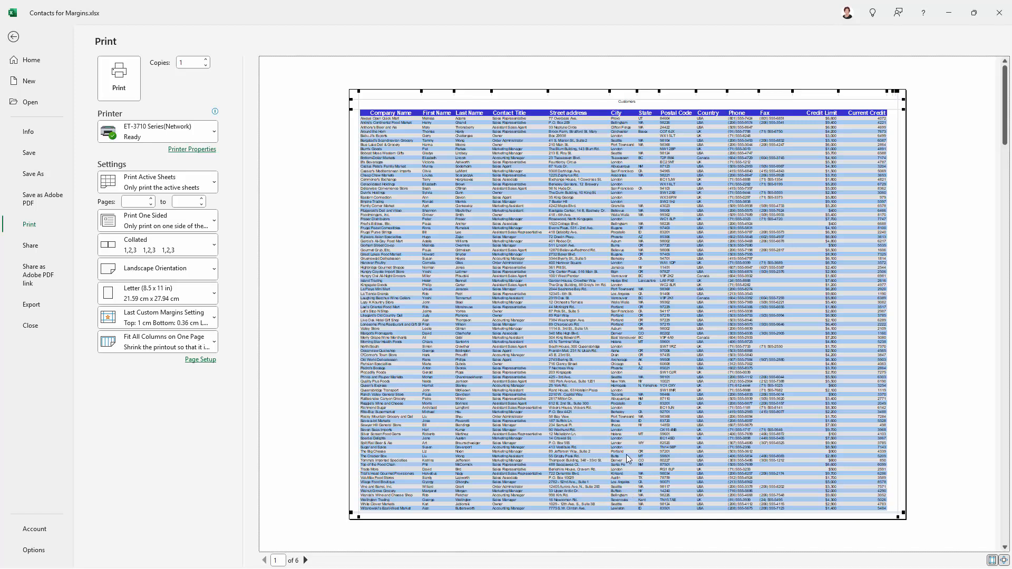
pyautogui.moveTo(893, 145)
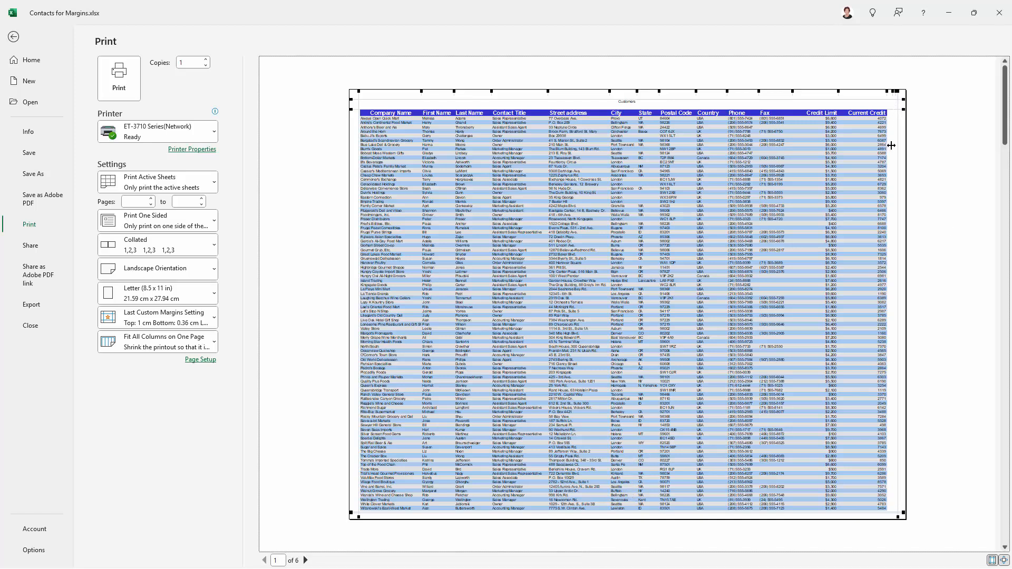
pyautogui.moveTo(884, 295)
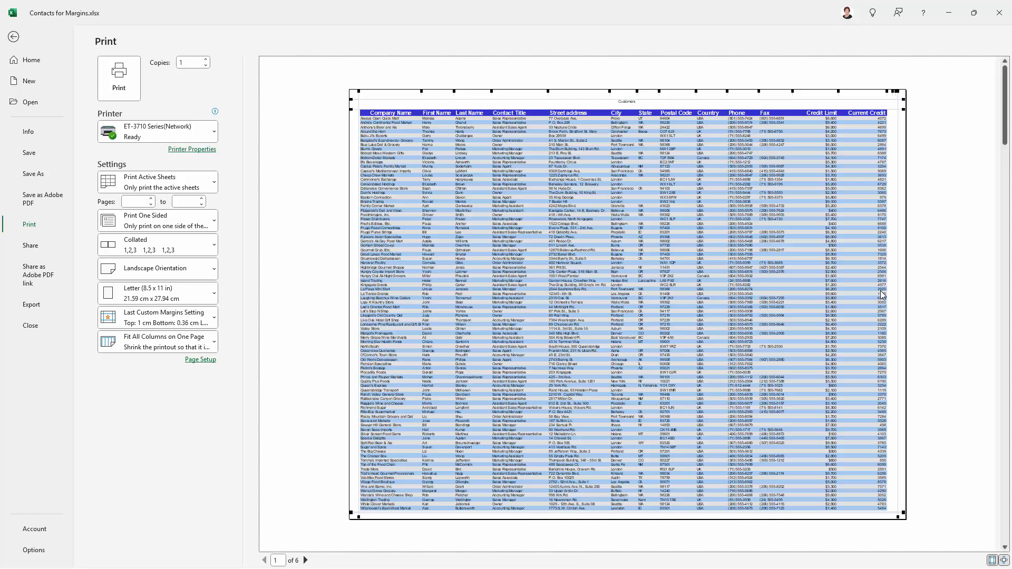
pyautogui.moveTo(888, 110)
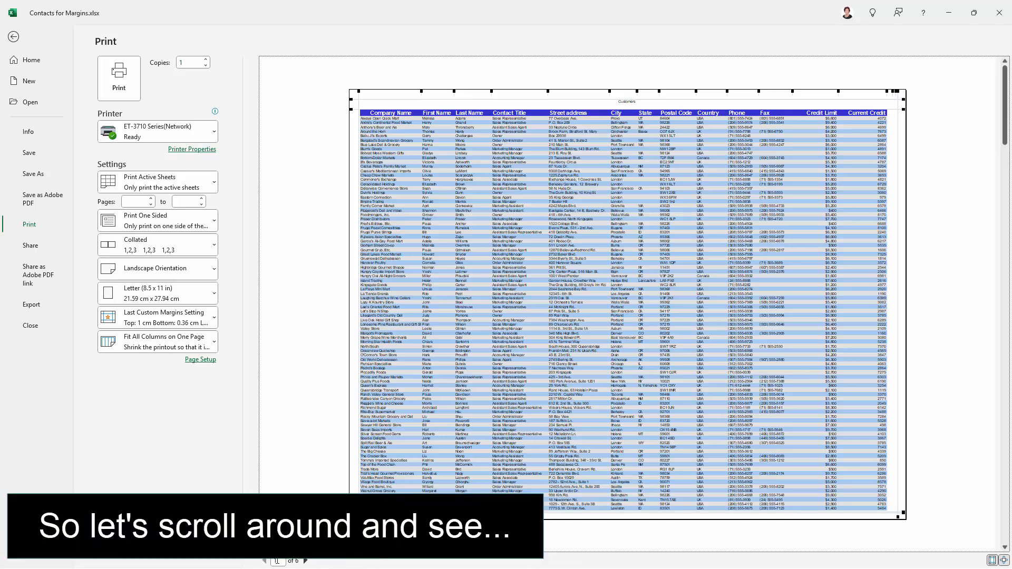
# - Page through preview pages 3–6, blank apart from the header, and back again
pyautogui.click(306, 560)
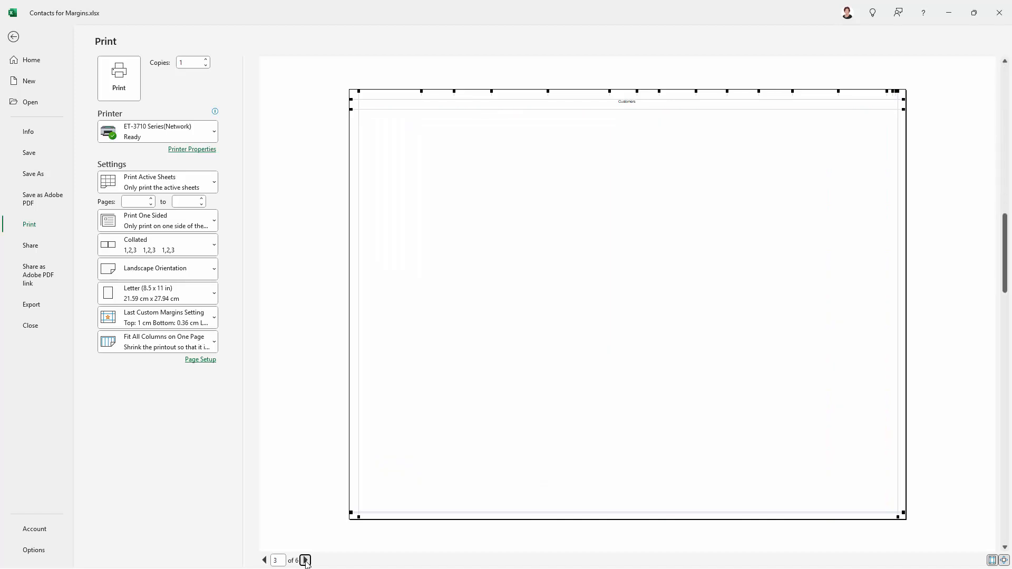
pyautogui.click(305, 560)
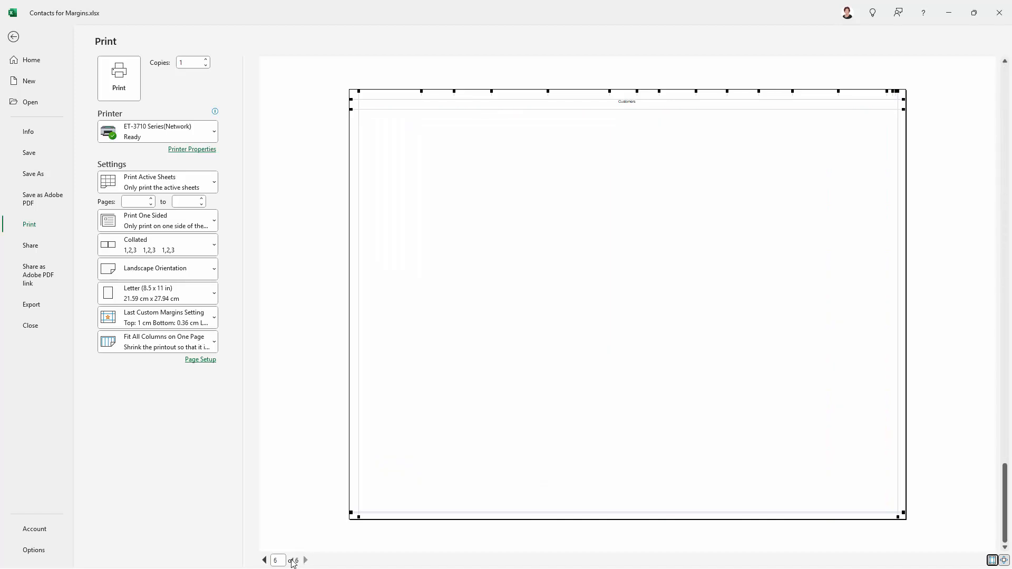
pyautogui.click(265, 560)
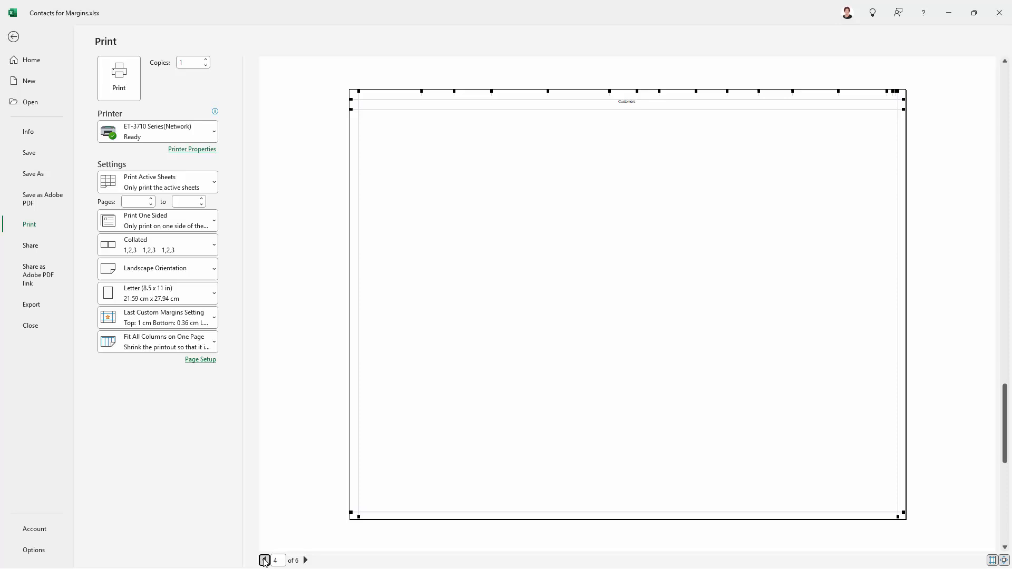
pyautogui.click(265, 560)
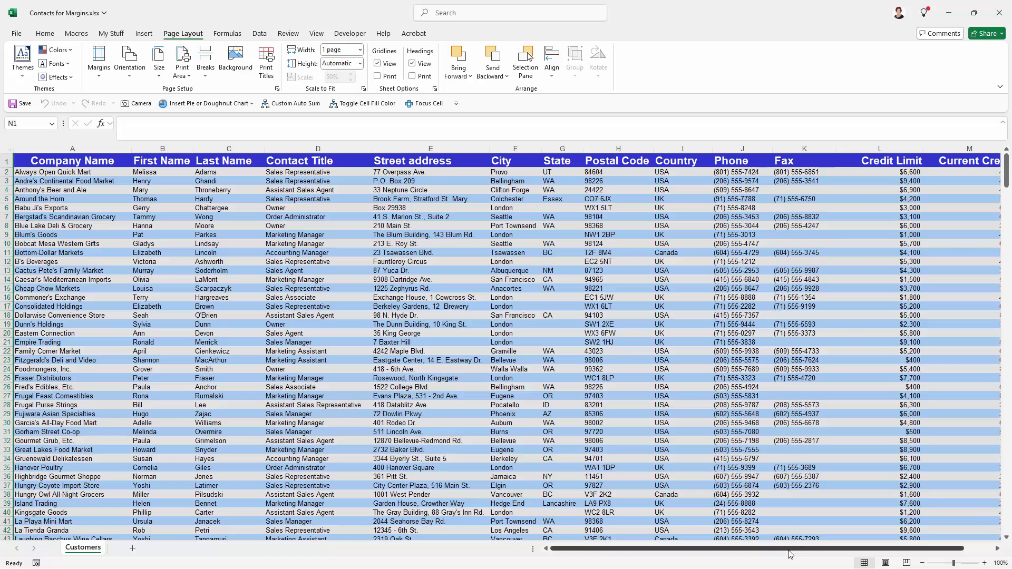
# - Select the empty columns after Current Credit and delete them via the context menu
pyautogui.hscroll(3)
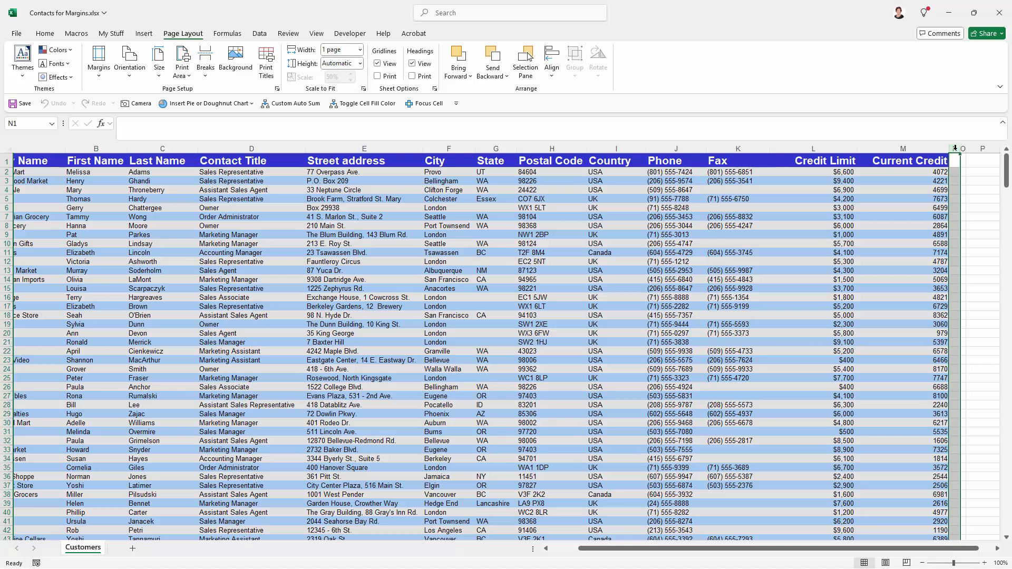
pyautogui.moveTo(962, 148)
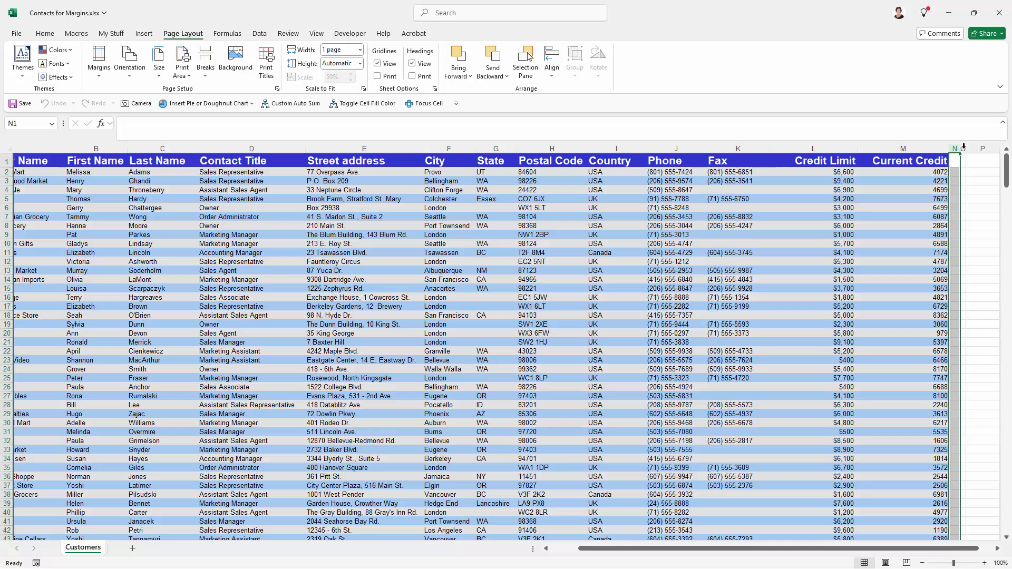
pyautogui.click(963, 149)
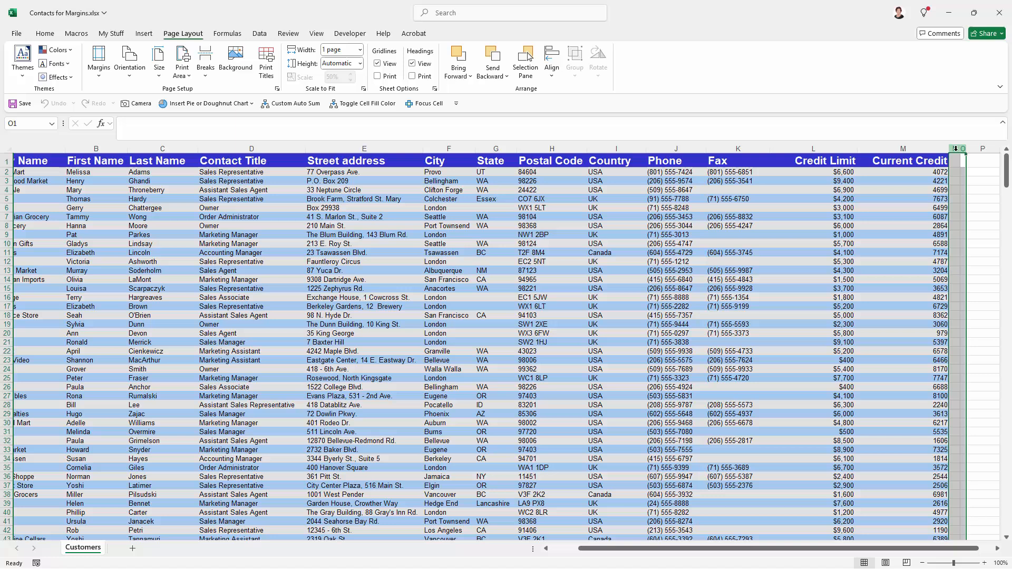
pyautogui.rightClick(957, 148)
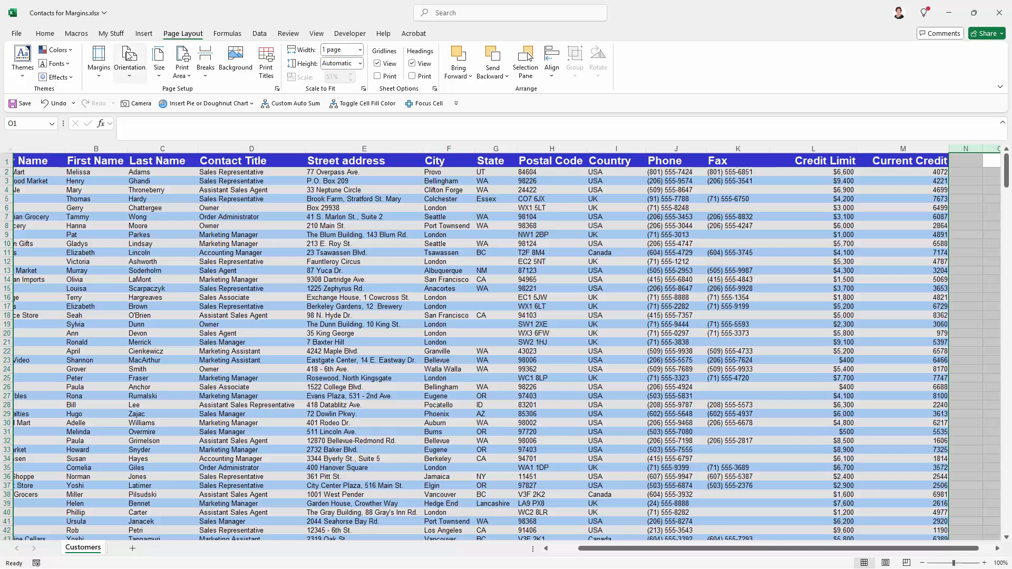
# - Set custom margins near 0.6 cm top and 0.4 cm bottom, confirming a 2-page preview
pyautogui.click(98, 58)
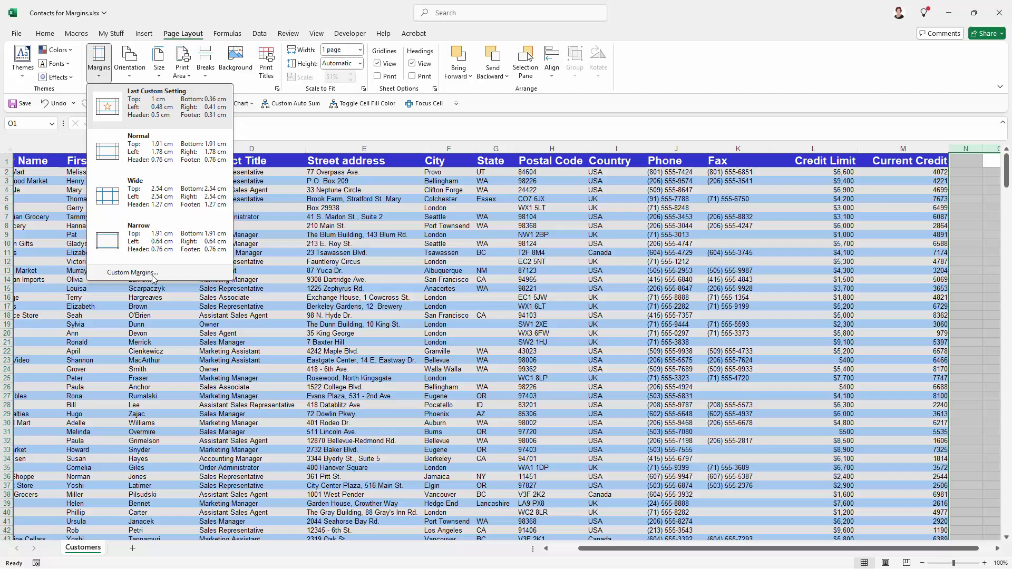
pyautogui.click(131, 272)
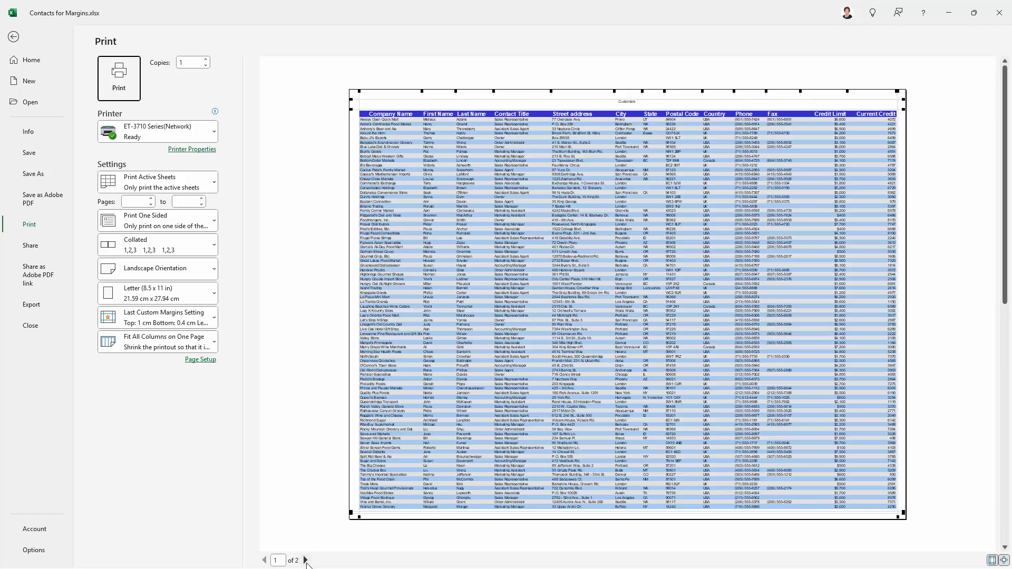
pyautogui.click(303, 560)
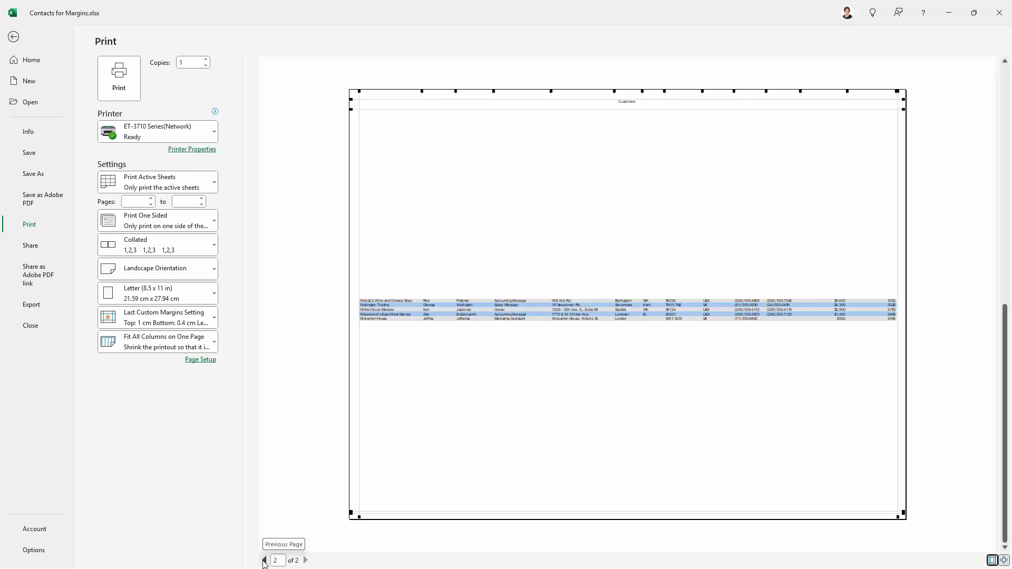
pyautogui.click(264, 560)
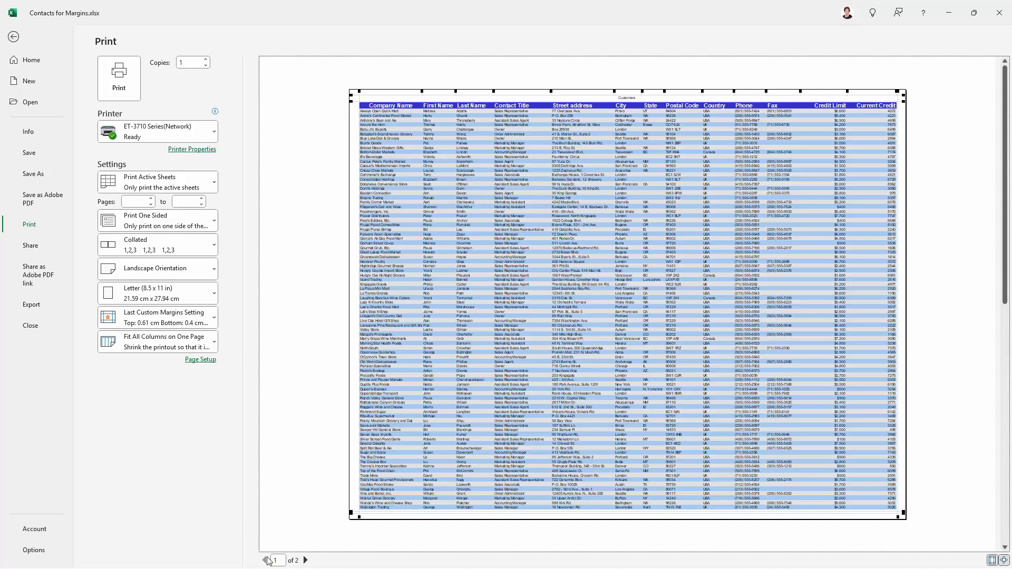
pyautogui.click(306, 560)
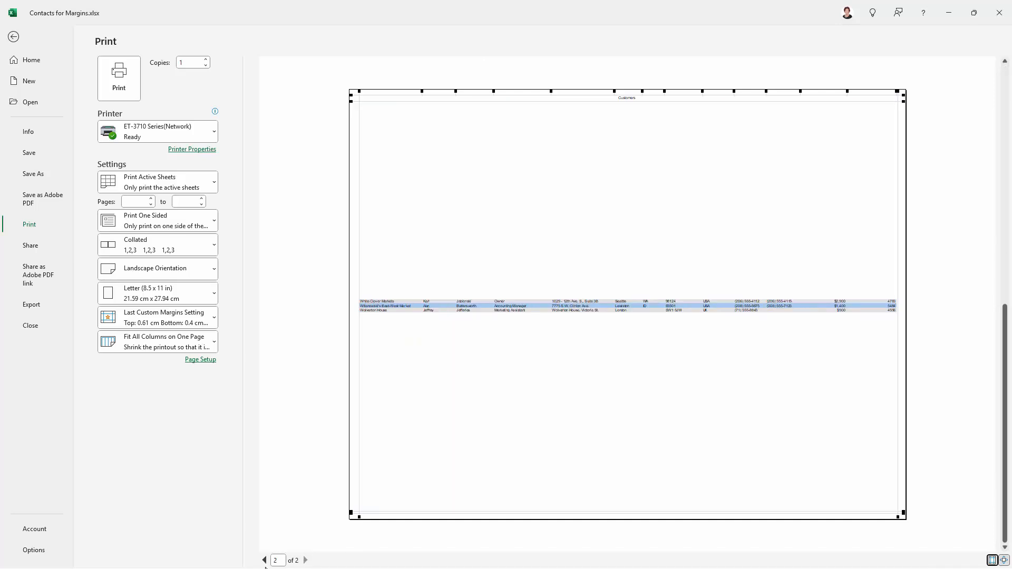
pyautogui.click(263, 560)
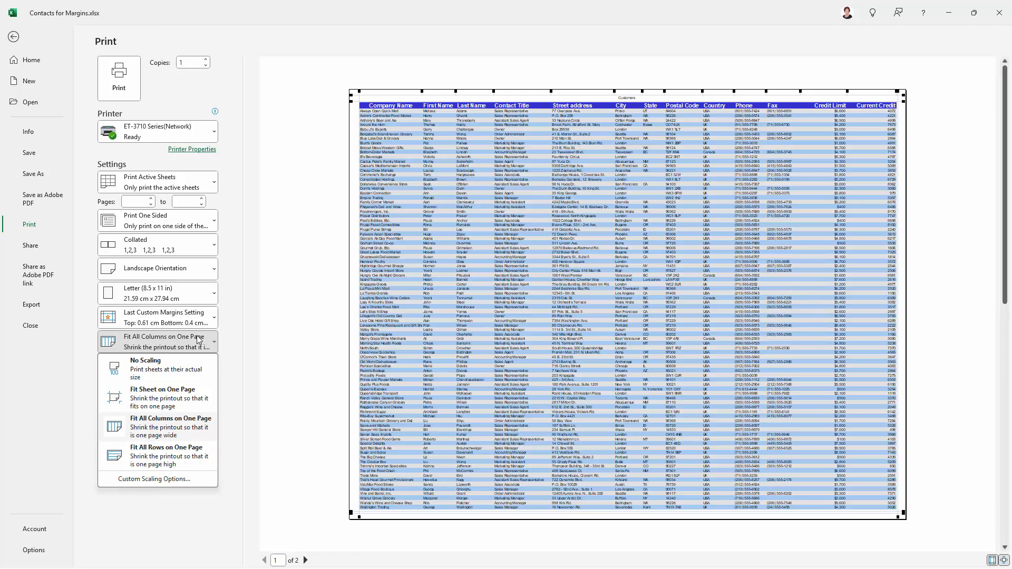
pyautogui.moveTo(153, 398)
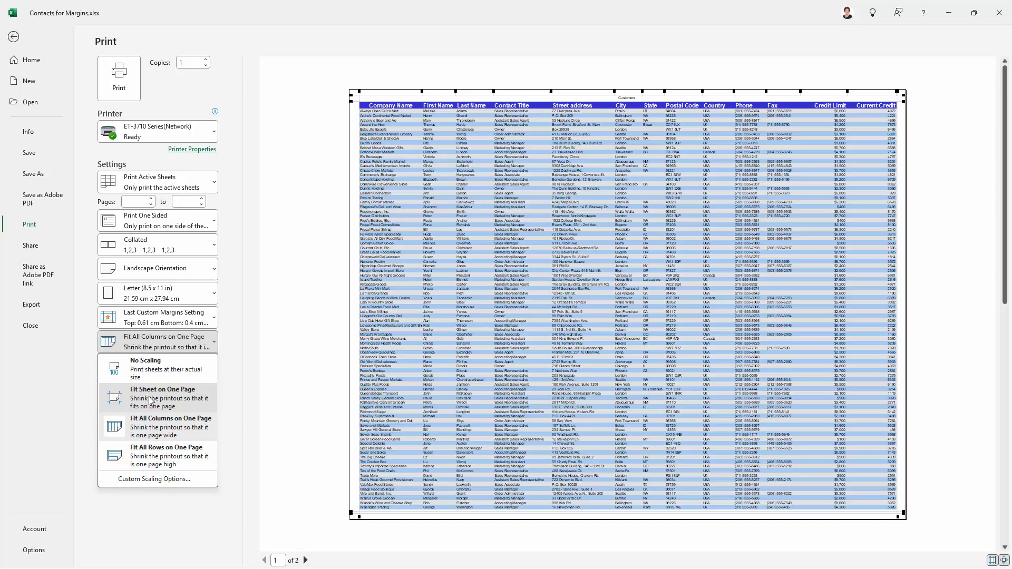
# - Set scaling to Fit Sheet on One Page so the preview shows a single page
pyautogui.click(162, 397)
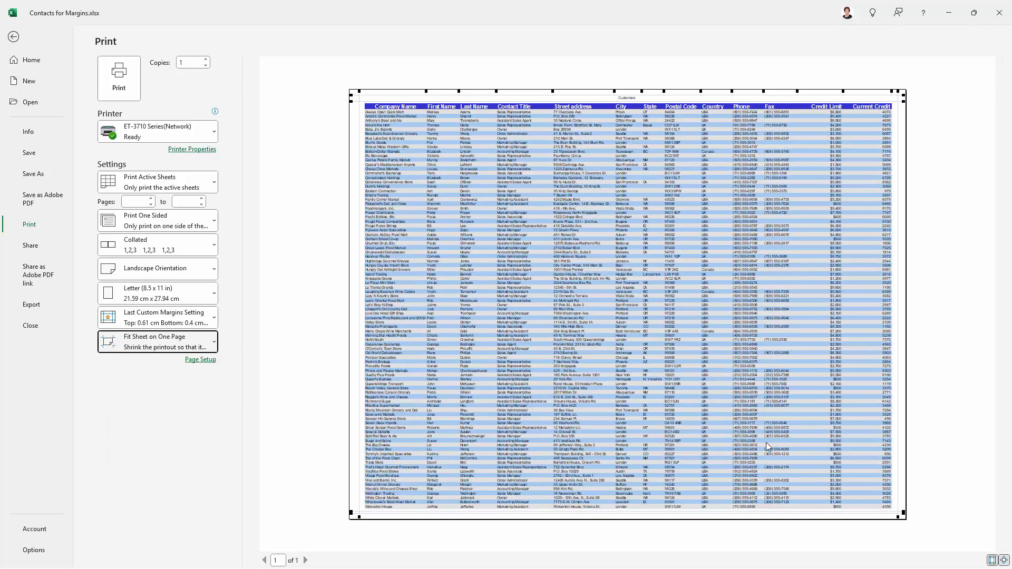
pyautogui.moveTo(650, 431)
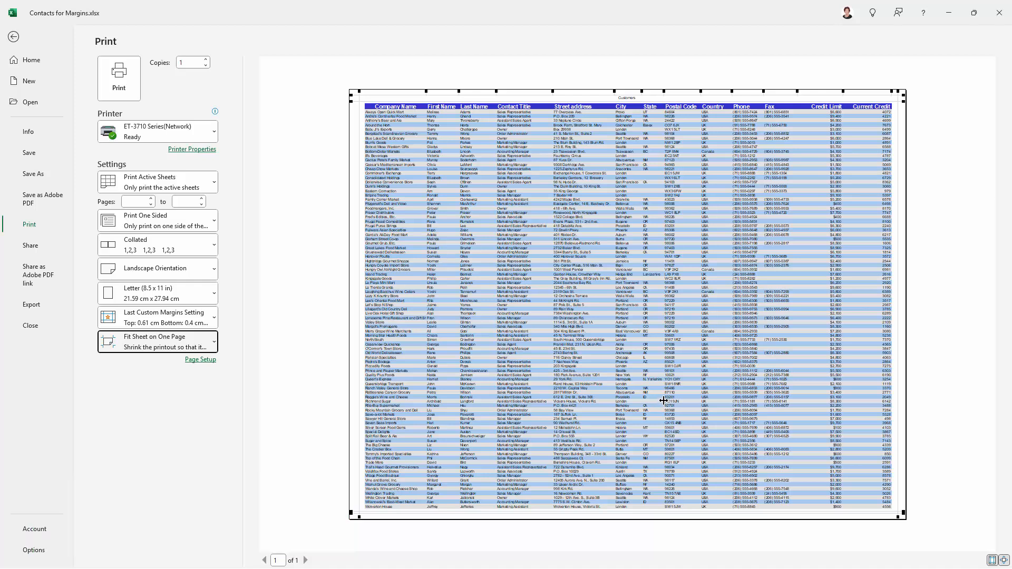
pyautogui.moveTo(658, 419)
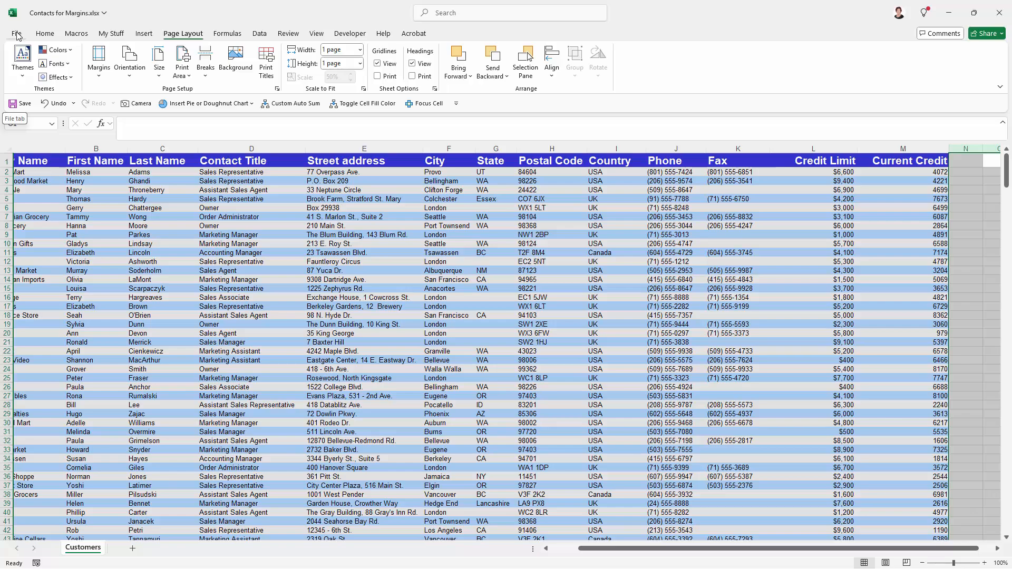
pyautogui.click(16, 34)
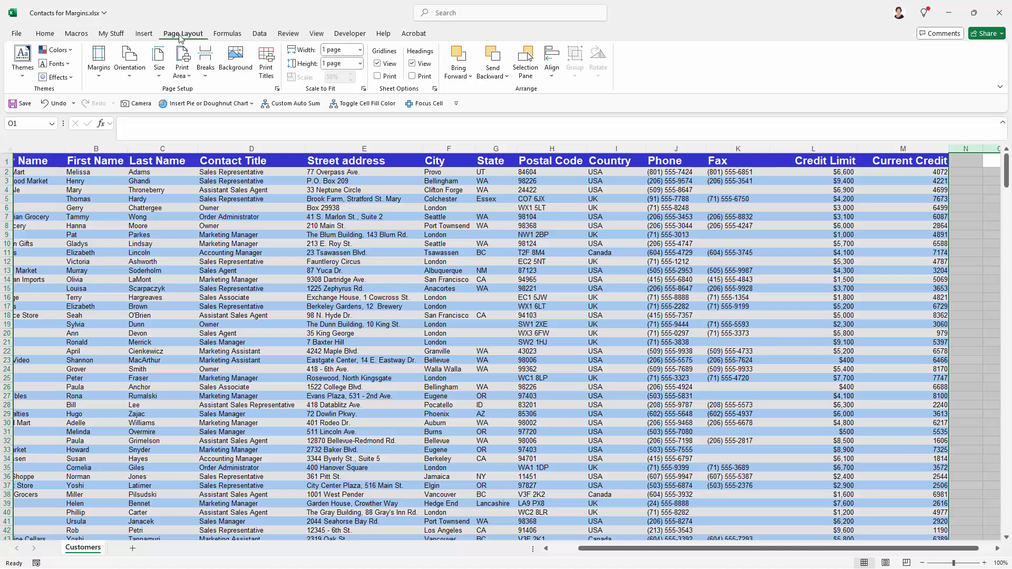
pyautogui.click(98, 58)
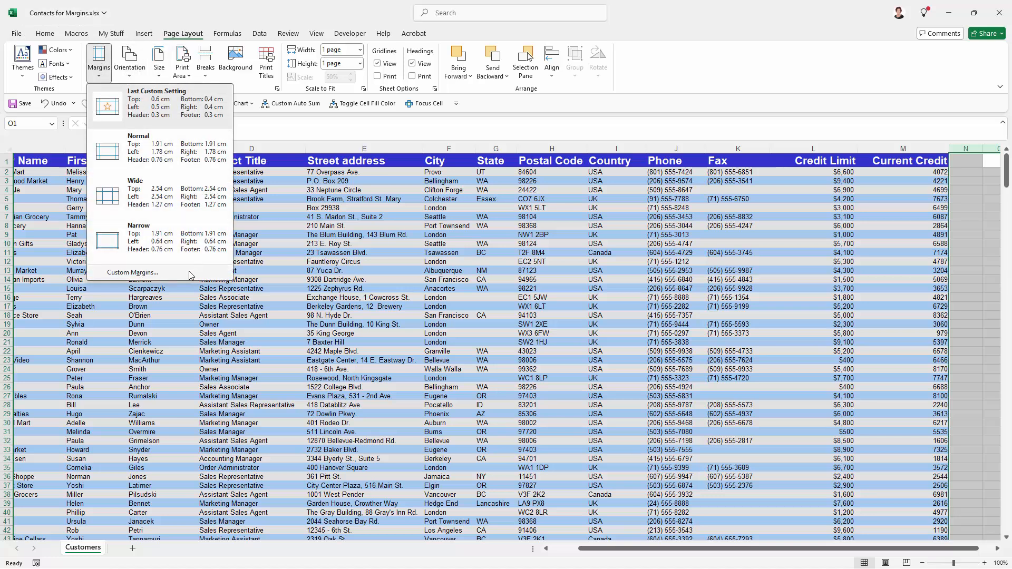
pyautogui.click(133, 272)
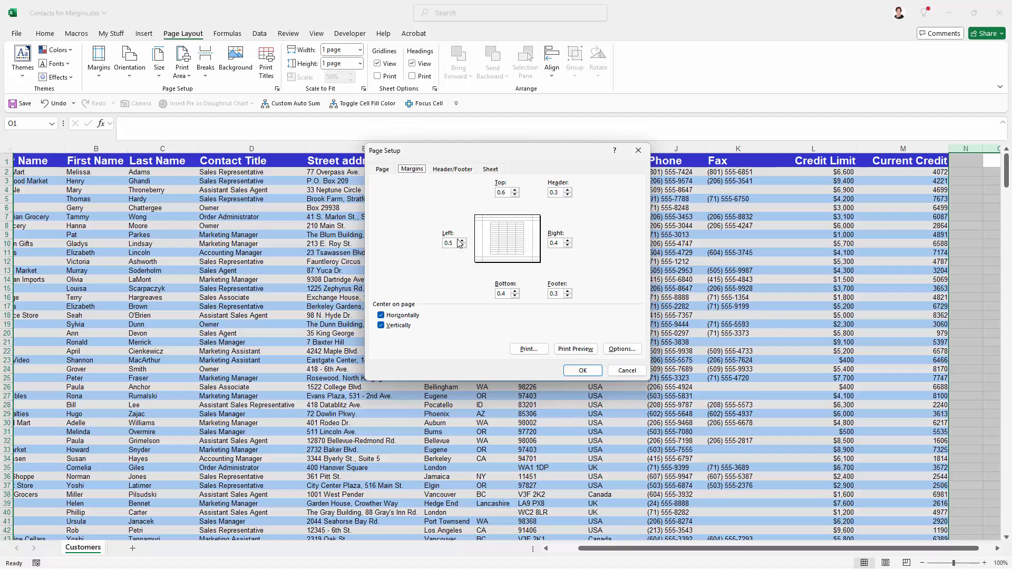
pyautogui.moveTo(530, 260)
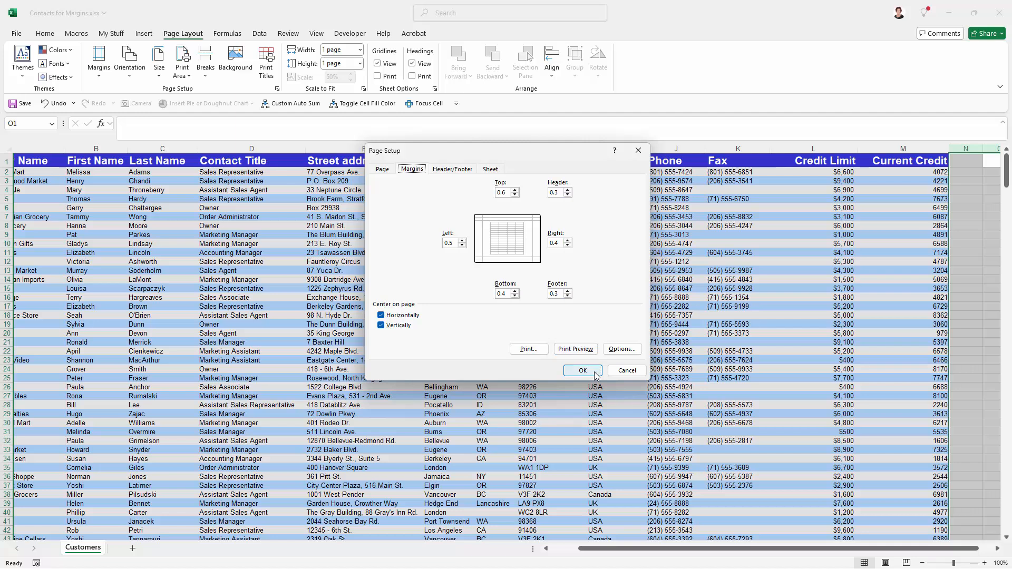
pyautogui.click(582, 370)
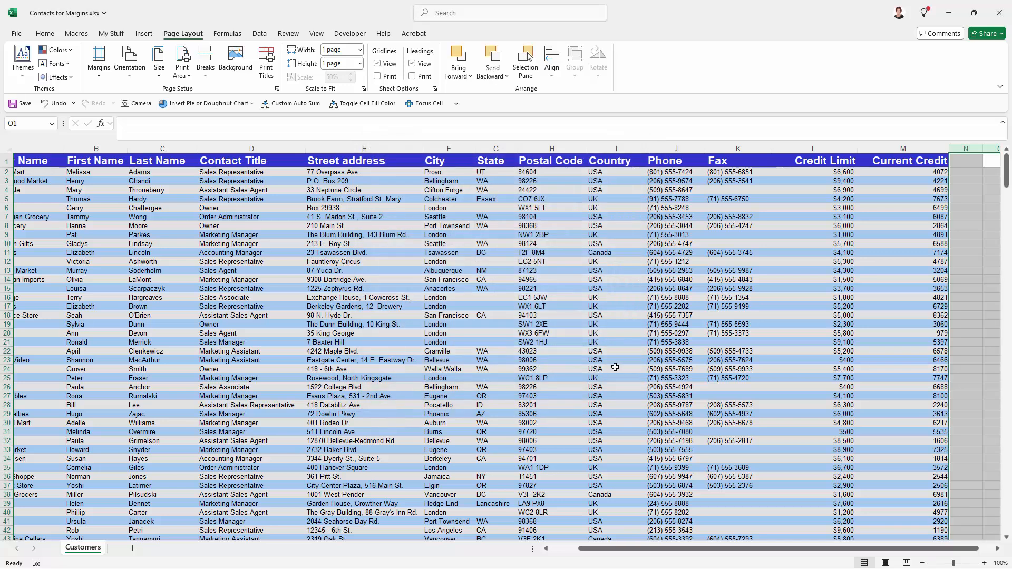